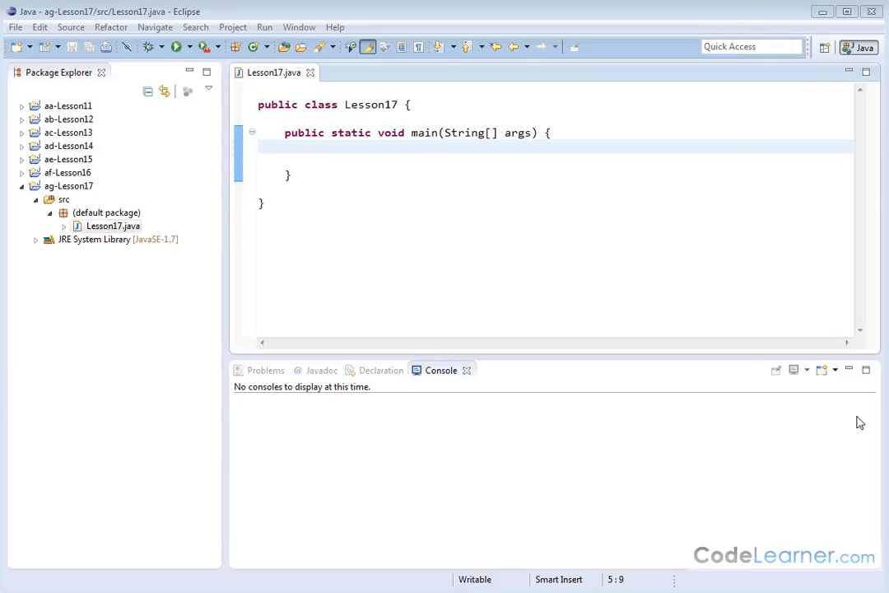
{"action": "mouse_move", "coordinate": [671, 297]}
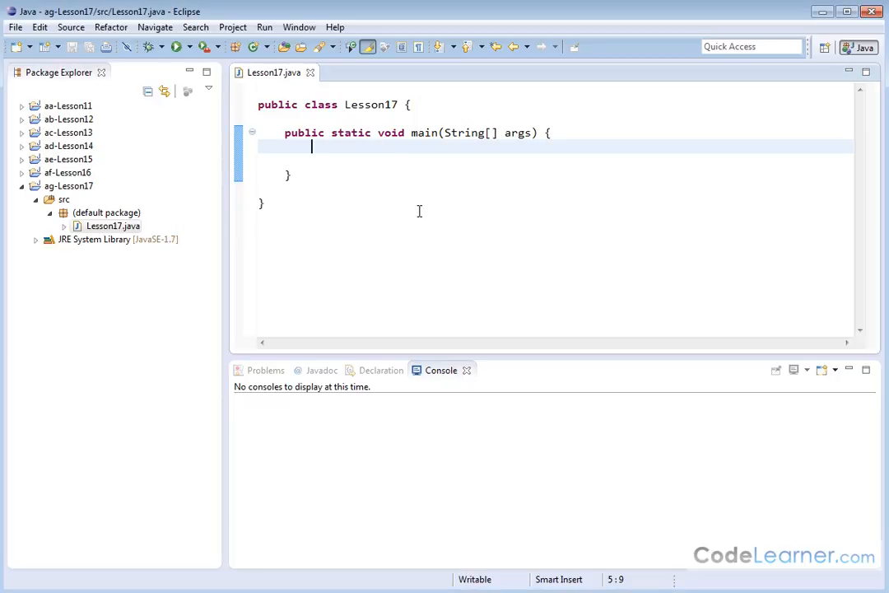
{"action": "mouse_move", "coordinate": [445, 234]}
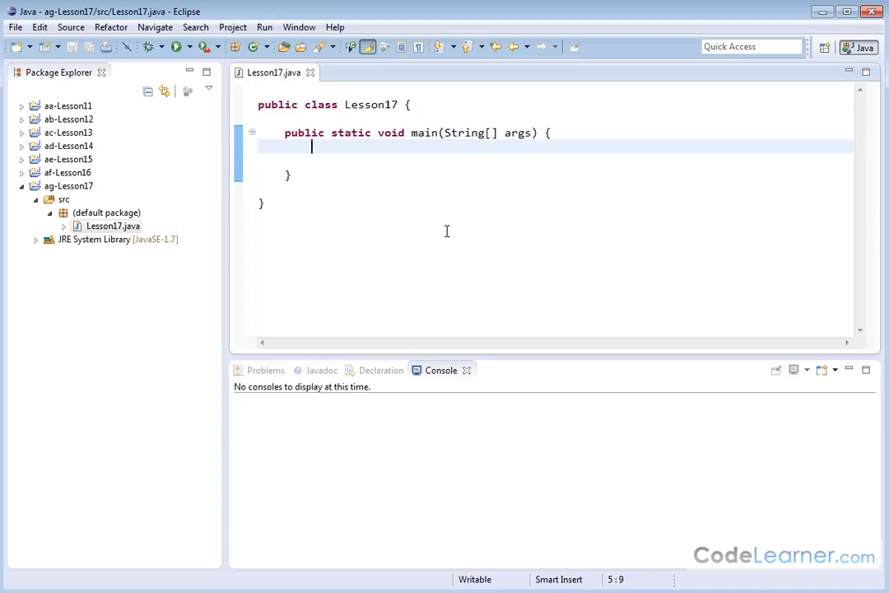
{"action": "mouse_move", "coordinate": [364, 166]}
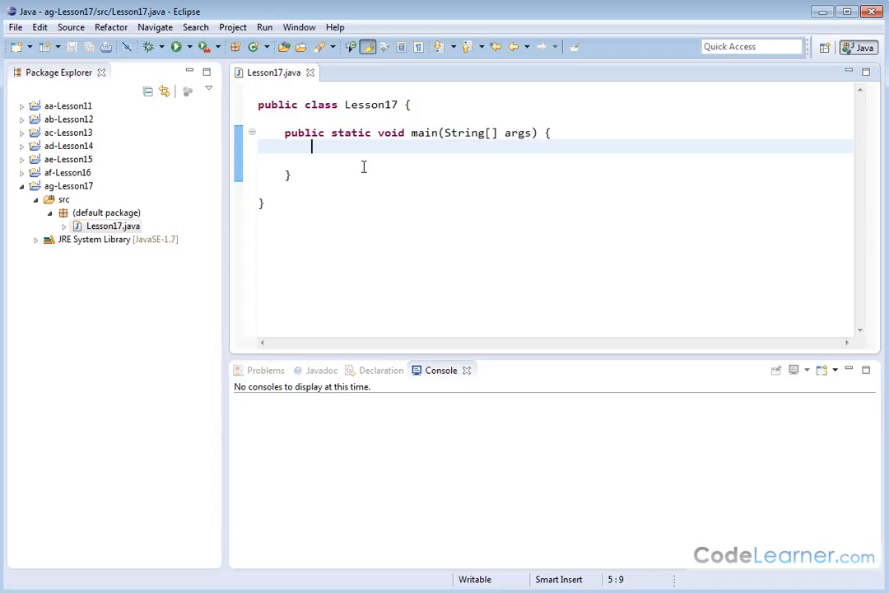
{"action": "mouse_move", "coordinate": [406, 205]}
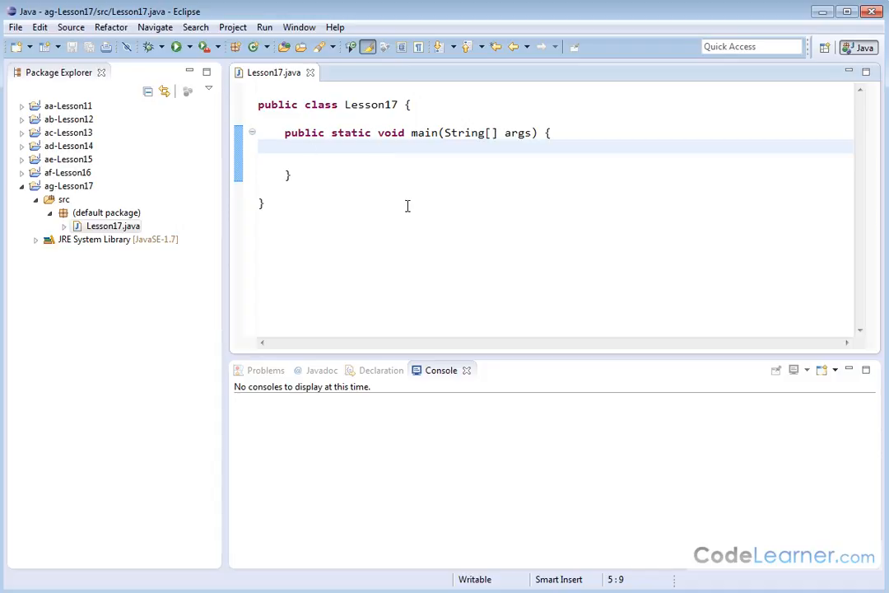
- Declare int i and write a for loop header running i from 1 to 10
{"action": "type", "text": "int i;"}
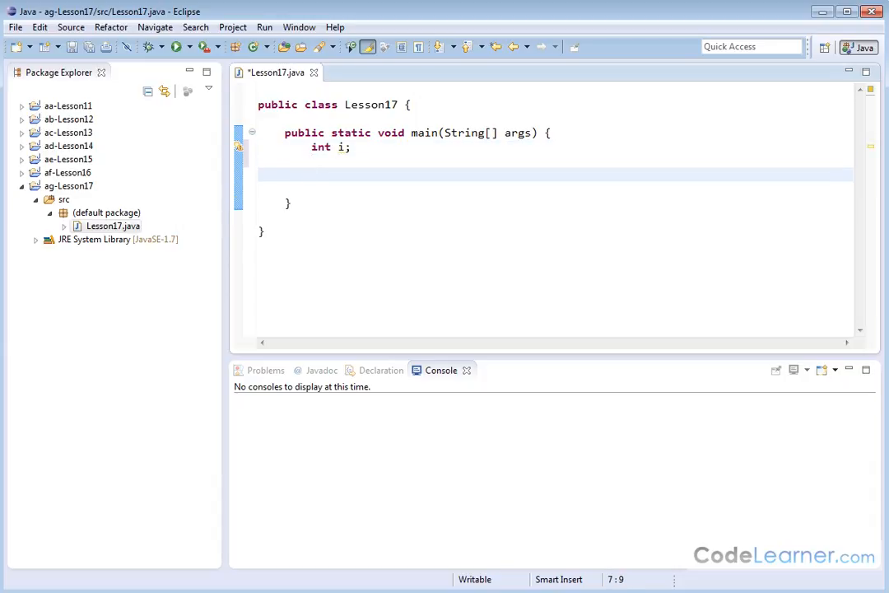
{"action": "type", "text": "for()"}
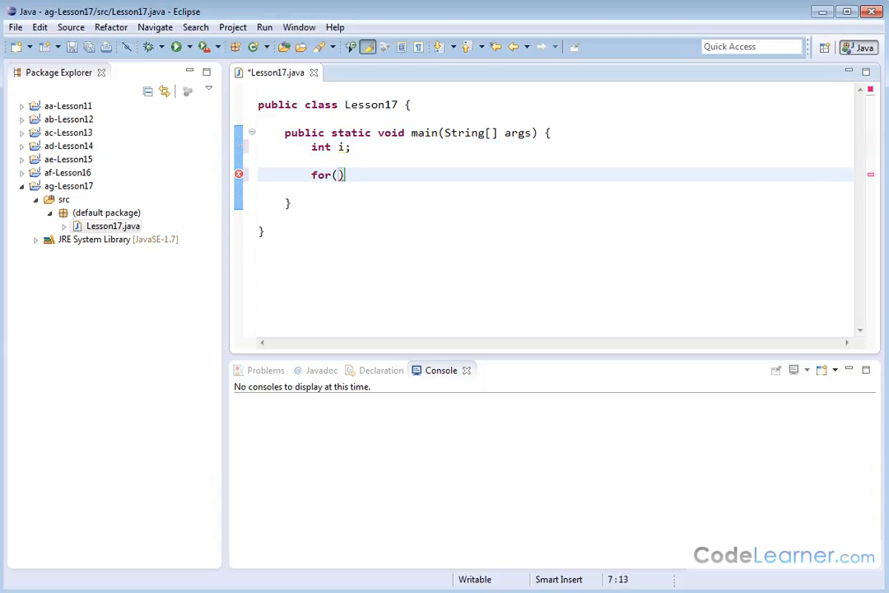
{"action": "type", "text": "i"}
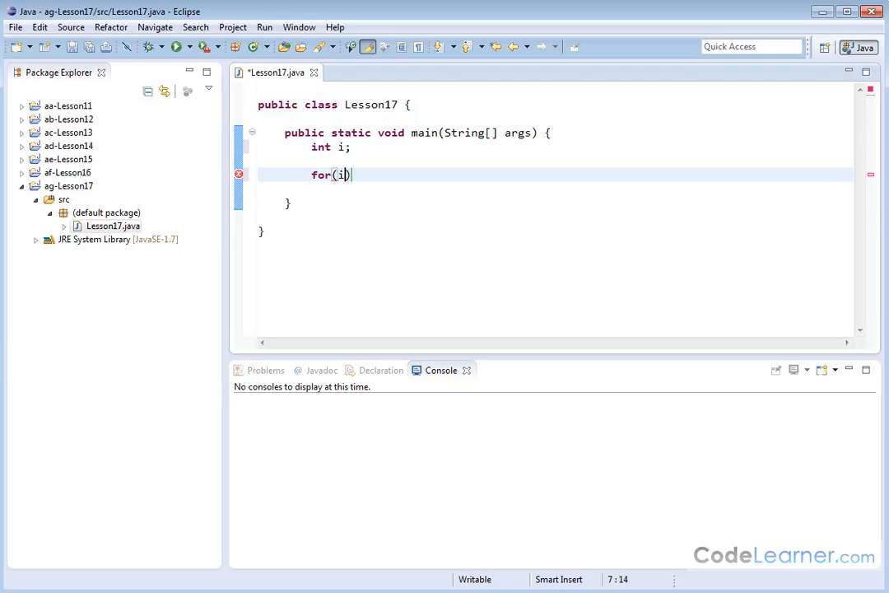
{"action": "type", "text": "= 1; i"}
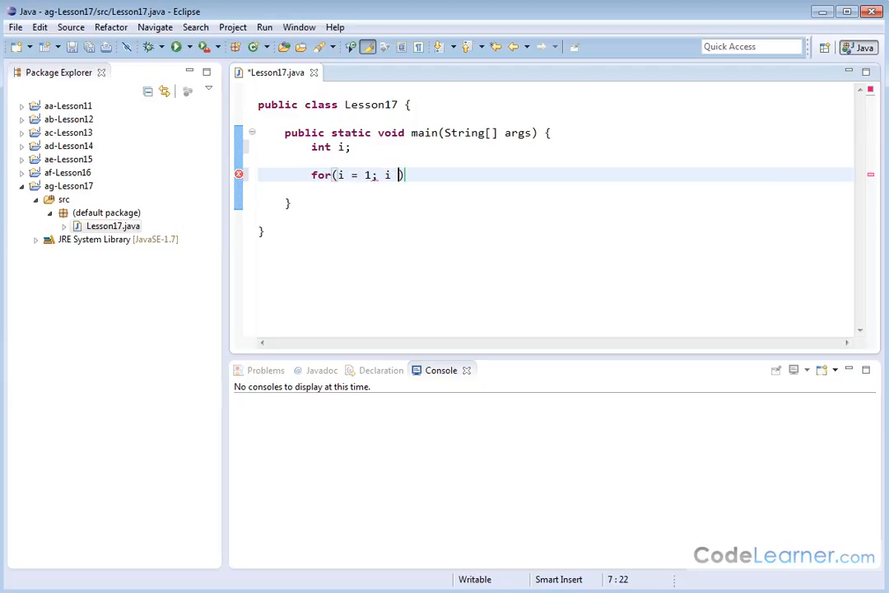
{"action": "type", "text": "<= 10"}
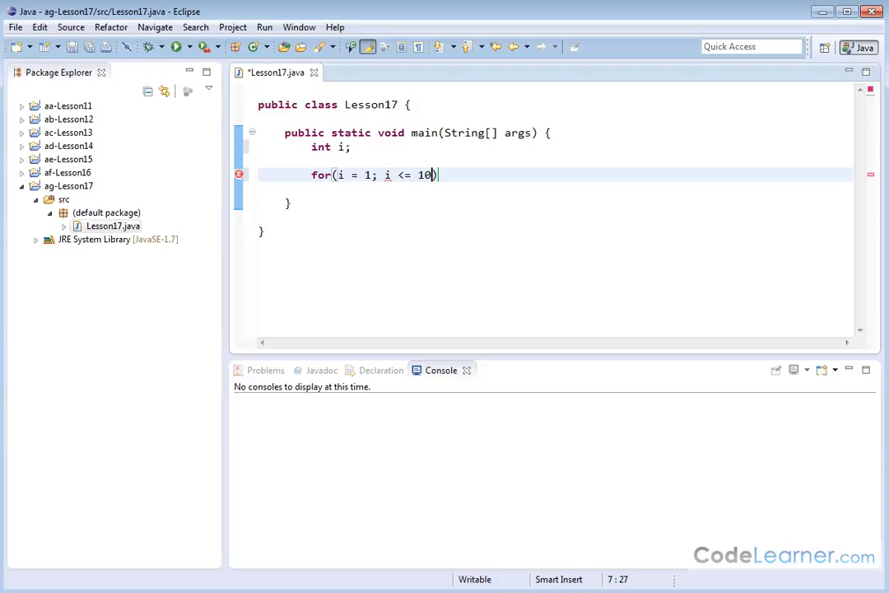
{"action": "type", "text": "; i = i"}
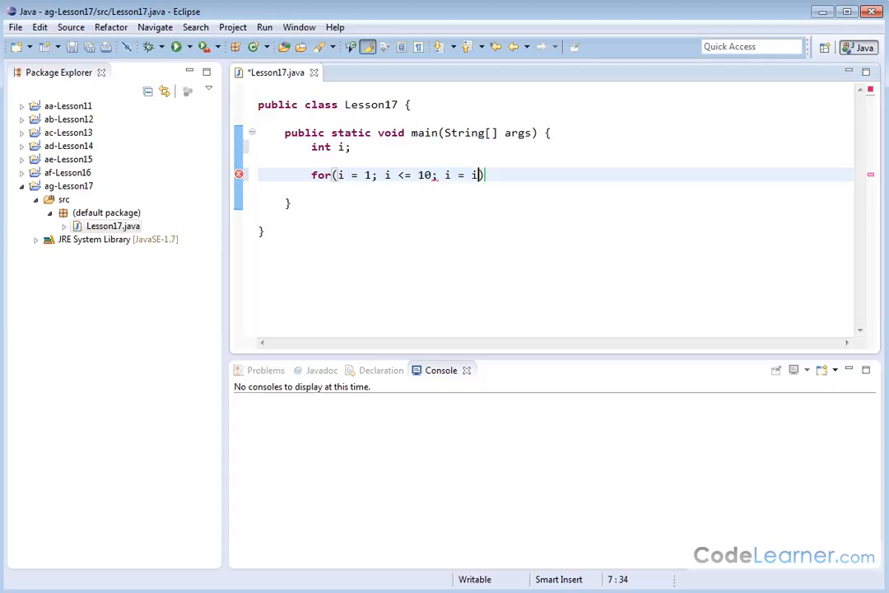
{"action": "type", "text": "+ 1"}
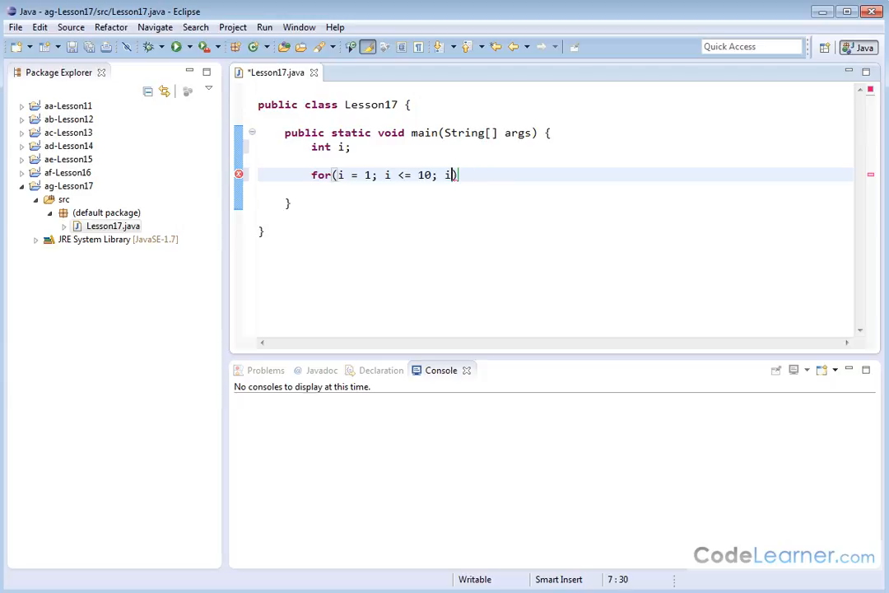
{"action": "type", "text": "++"}
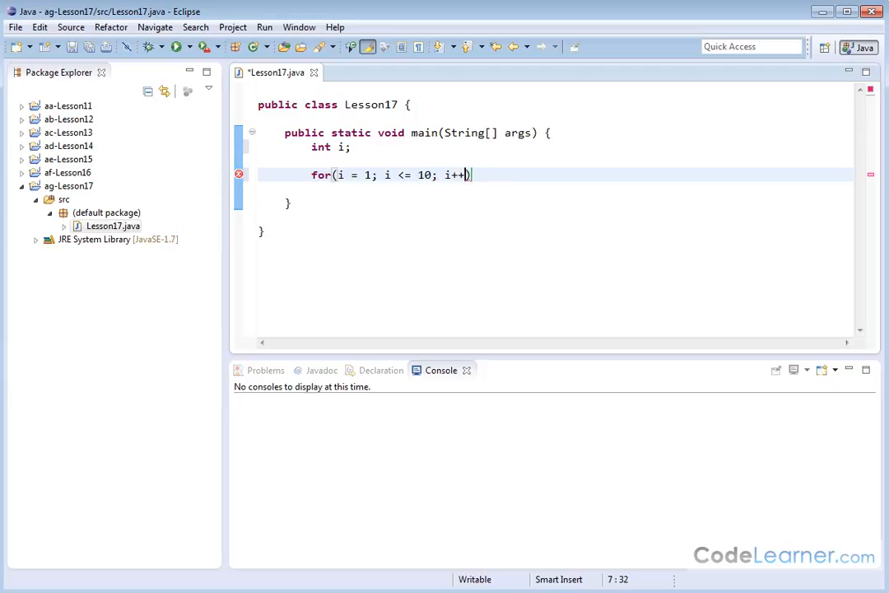
{"action": "type", "text": ")"}
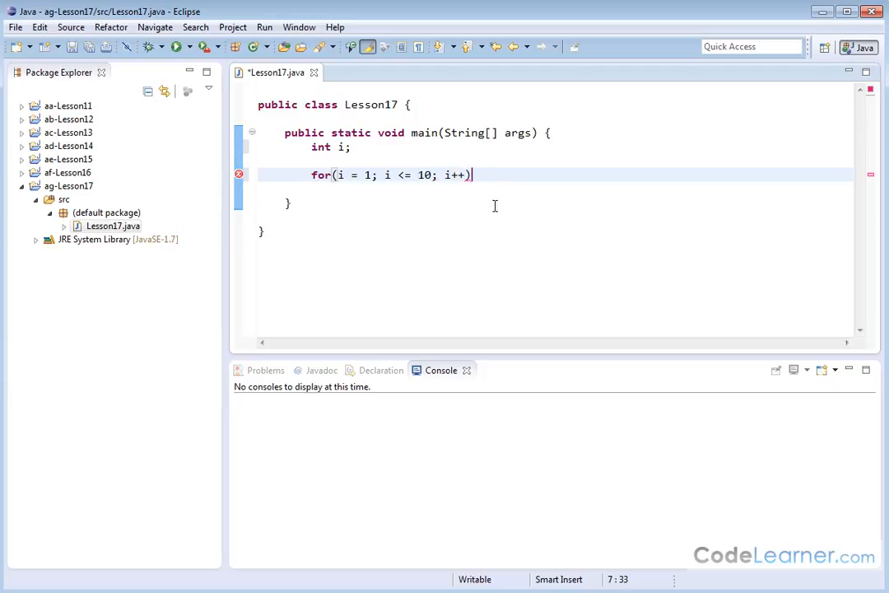
{"action": "key", "text": "Return"}
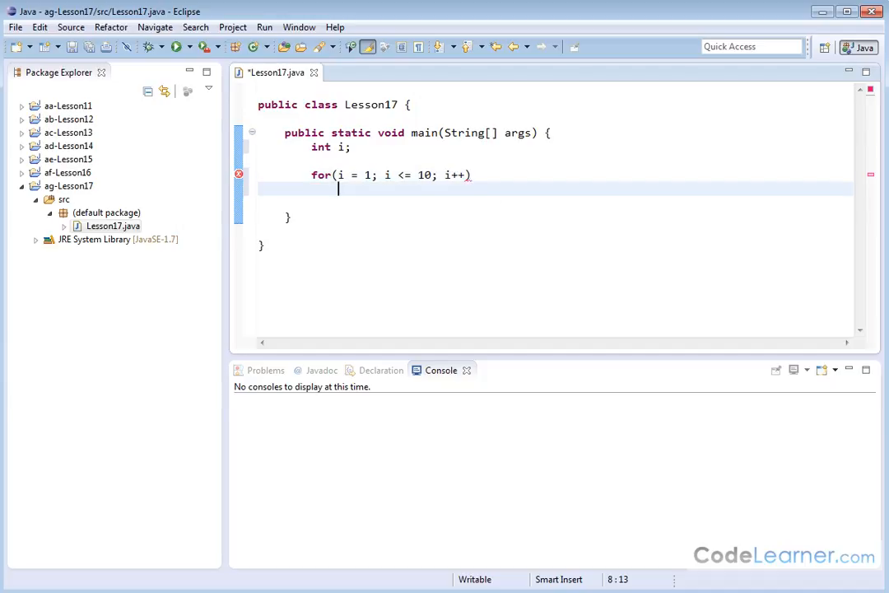
- Make the loop body print "i is equal to " + i
{"action": "type", "text": "System"}
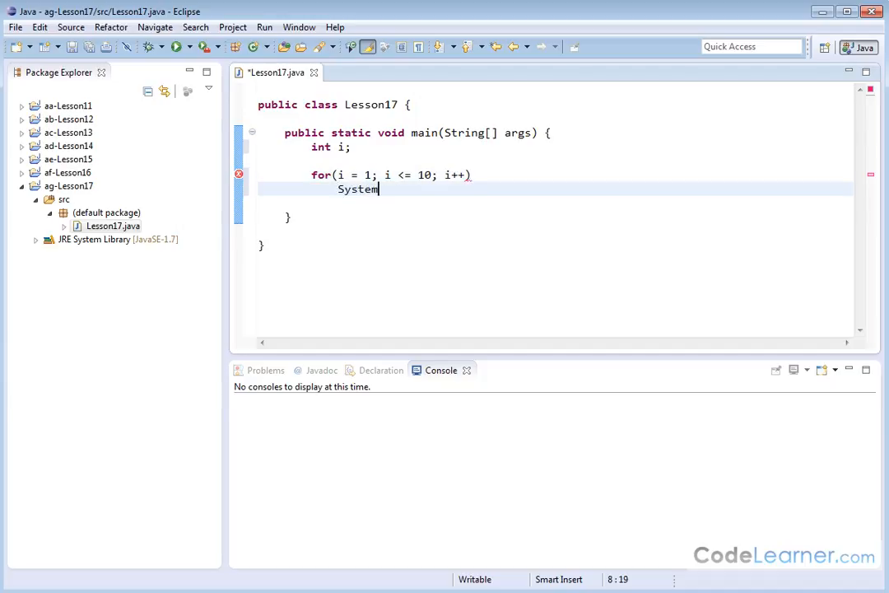
{"action": "type", "text": ".out.println(arg);"}
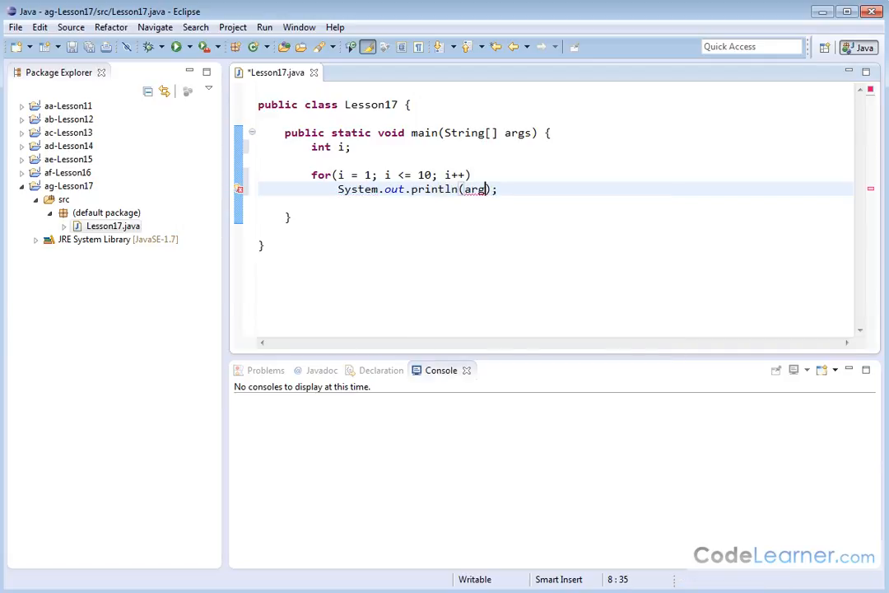
{"action": "key", "text": "BackSpace"}
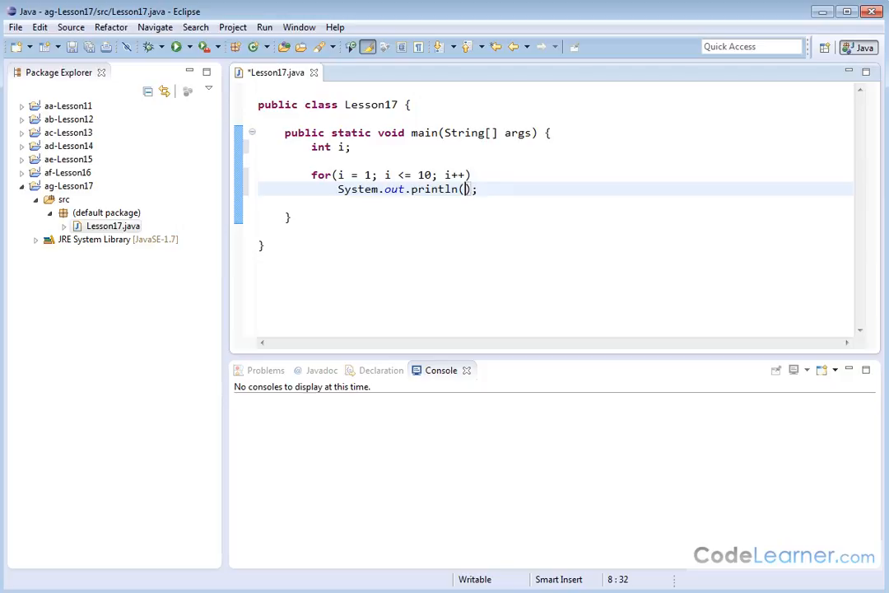
{"action": "type", "text": "\""}
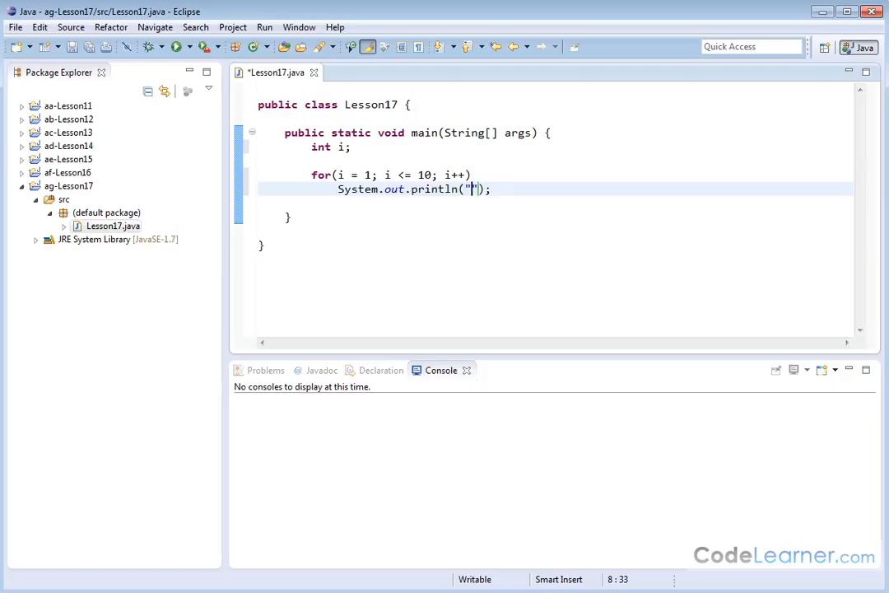
{"action": "type", "text": "i is equal to"}
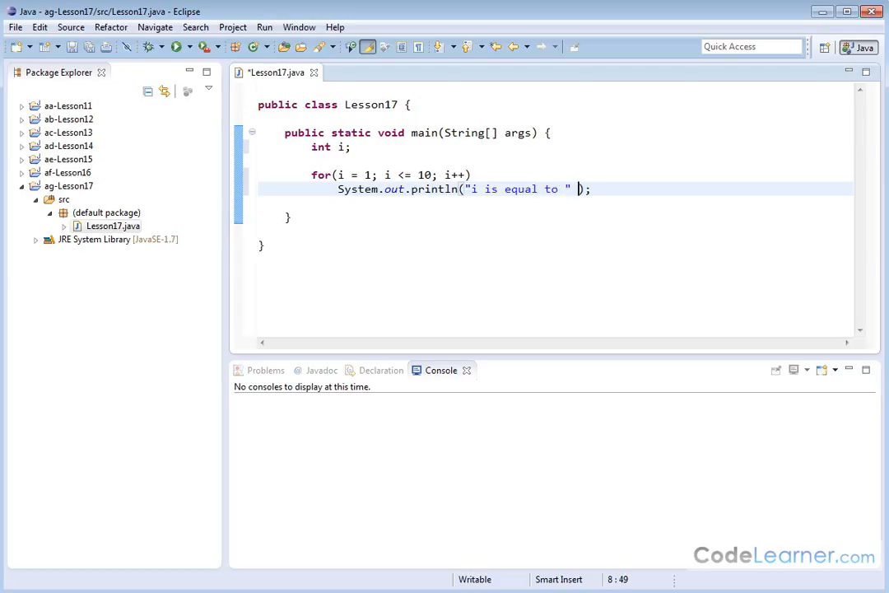
{"action": "type", "text": "+ i"}
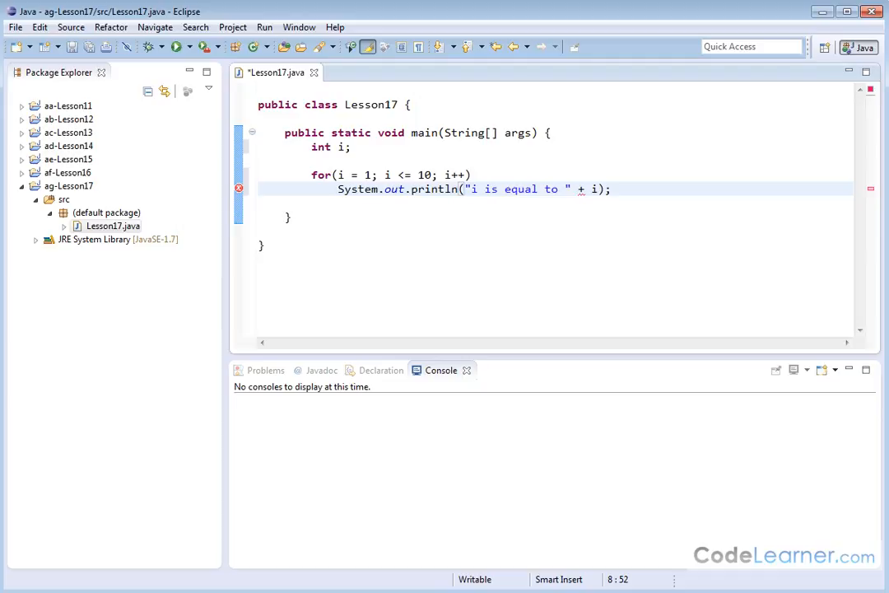
- Save and run Lesson17, checking the console lists i from 1 to 10
{"action": "left_click", "coordinate": [152, 47]}
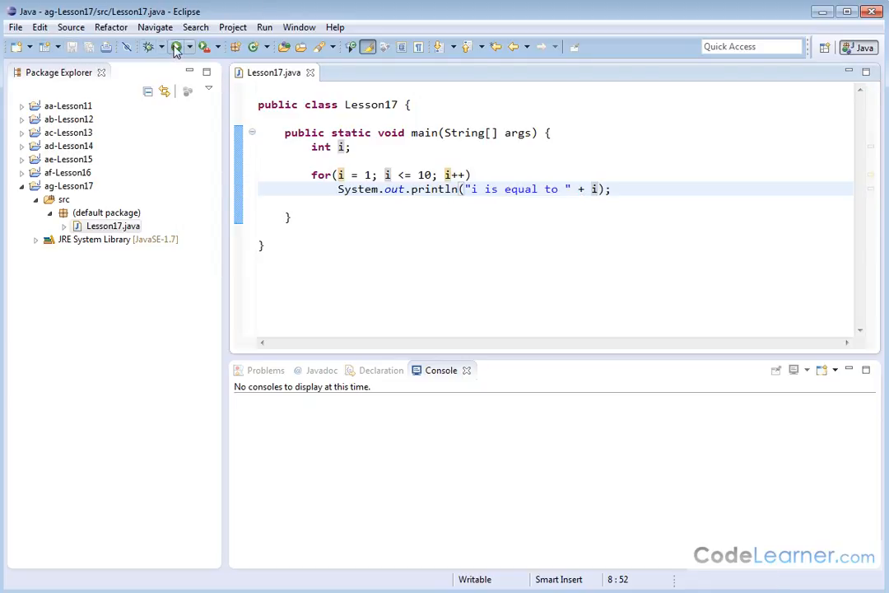
{"action": "left_click", "coordinate": [152, 47]}
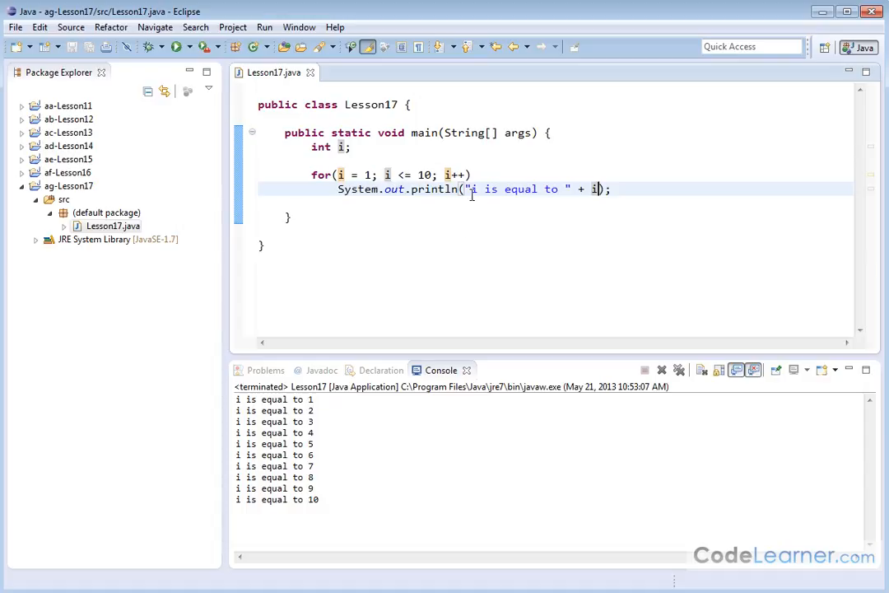
{"action": "mouse_move", "coordinate": [340, 189]}
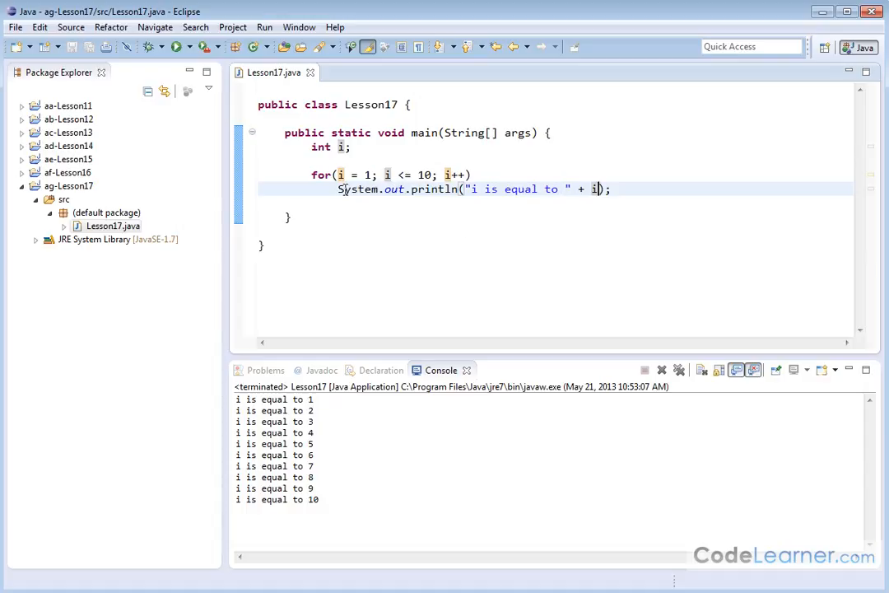
{"action": "triple_click", "coordinate": [473, 188]}
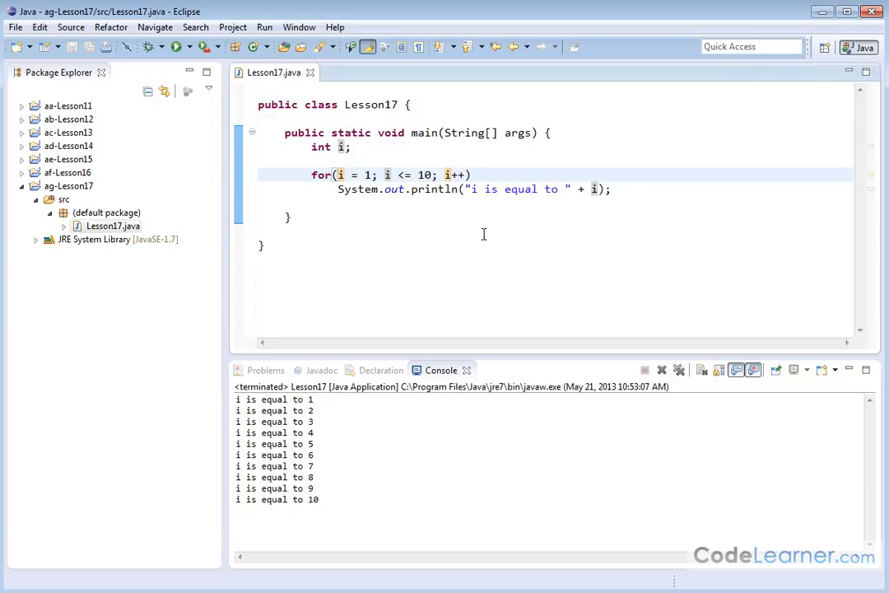
- Enclose the for-loop body in braces, keeping the 1 to 10 output
{"action": "type", "text": "{"}
{"action": "type", "text": "}"}
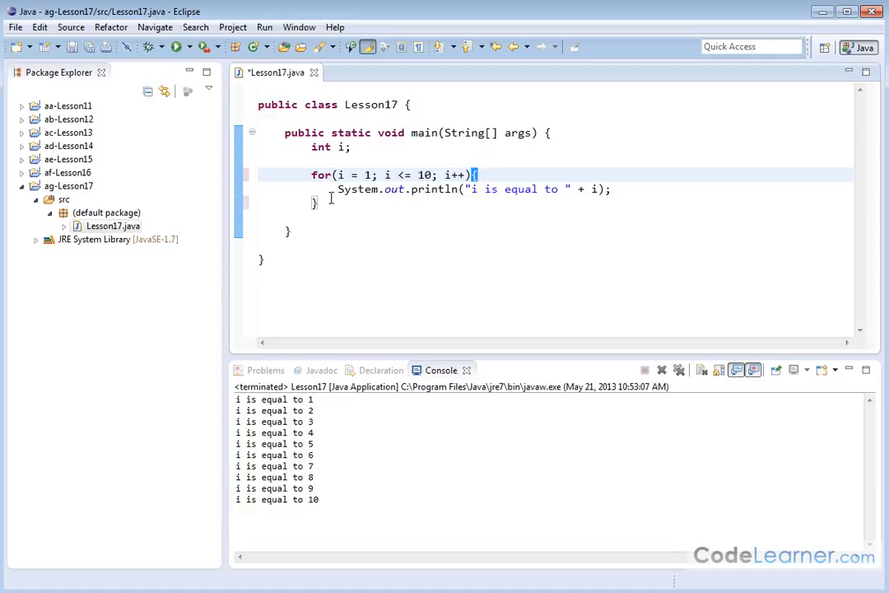
{"action": "double_click", "coordinate": [383, 189]}
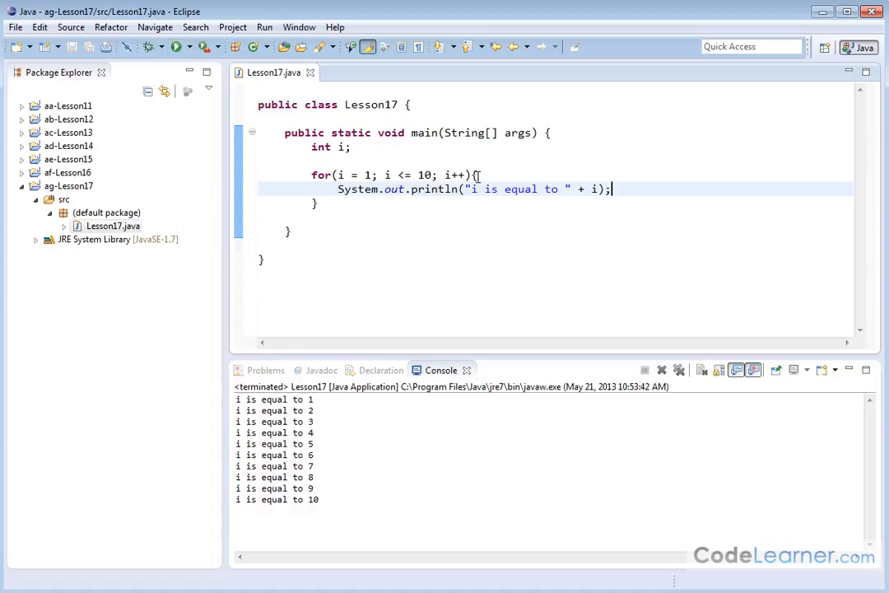
{"action": "mouse_move", "coordinate": [415, 212]}
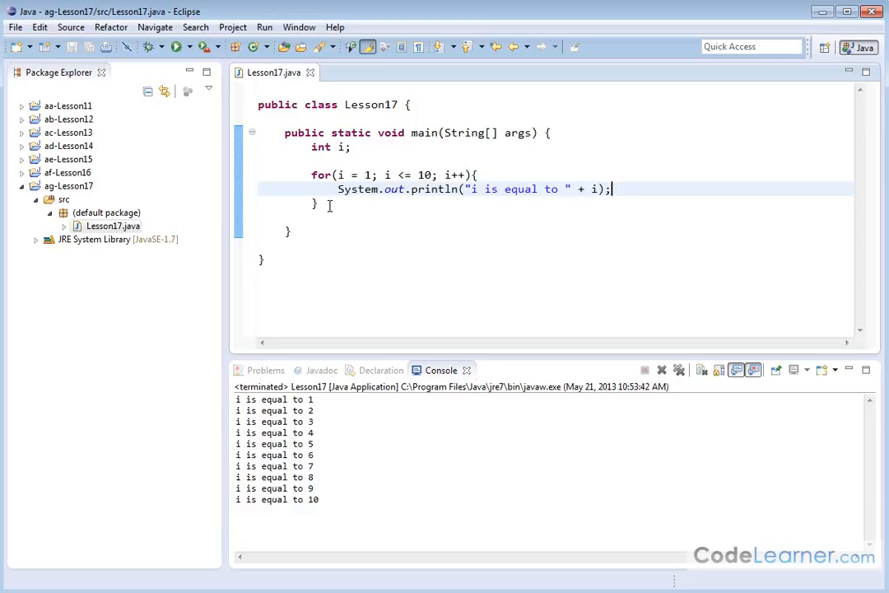
{"action": "key", "text": "Return"}
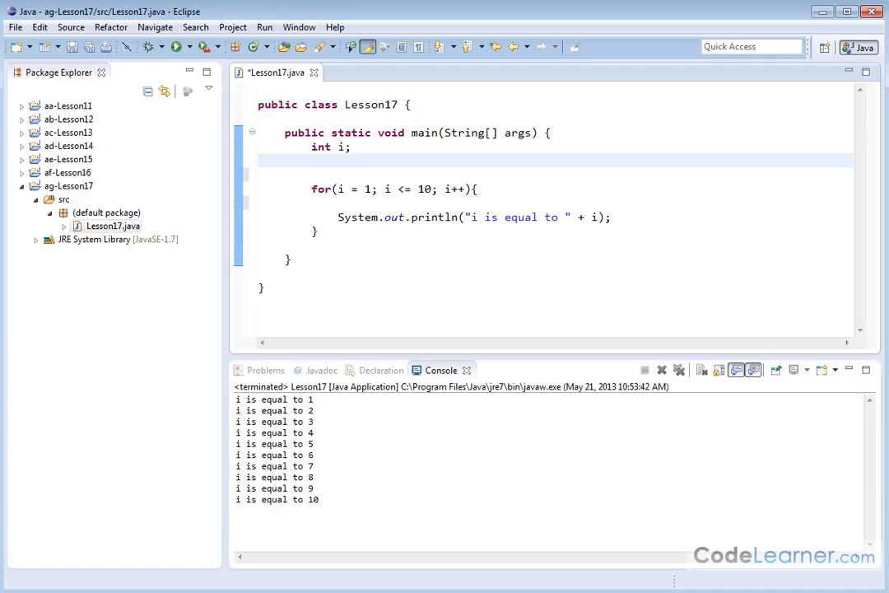
- Declare int square and set square = i * i inside the loop
{"action": "type", "text": "int"}
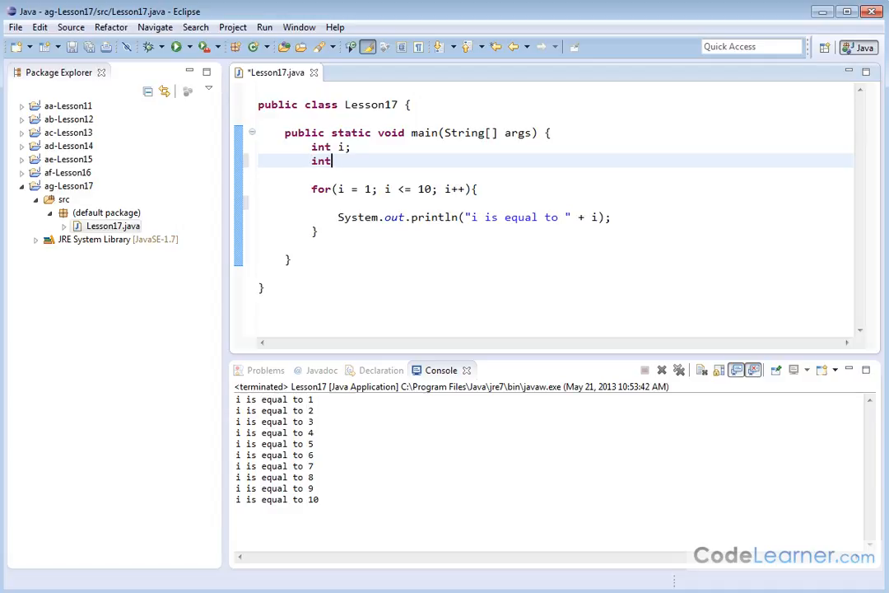
{"action": "type", "text": "square;"}
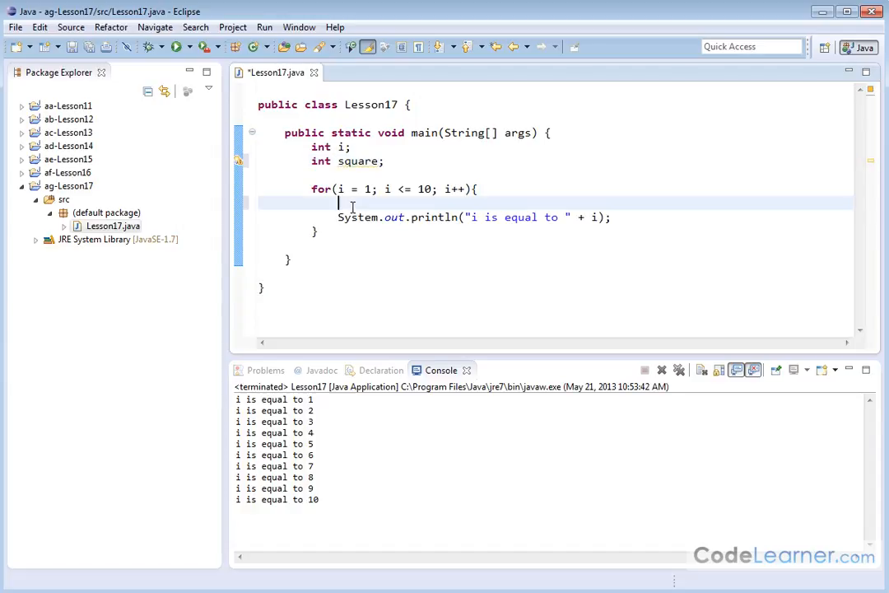
{"action": "type", "text": "square"}
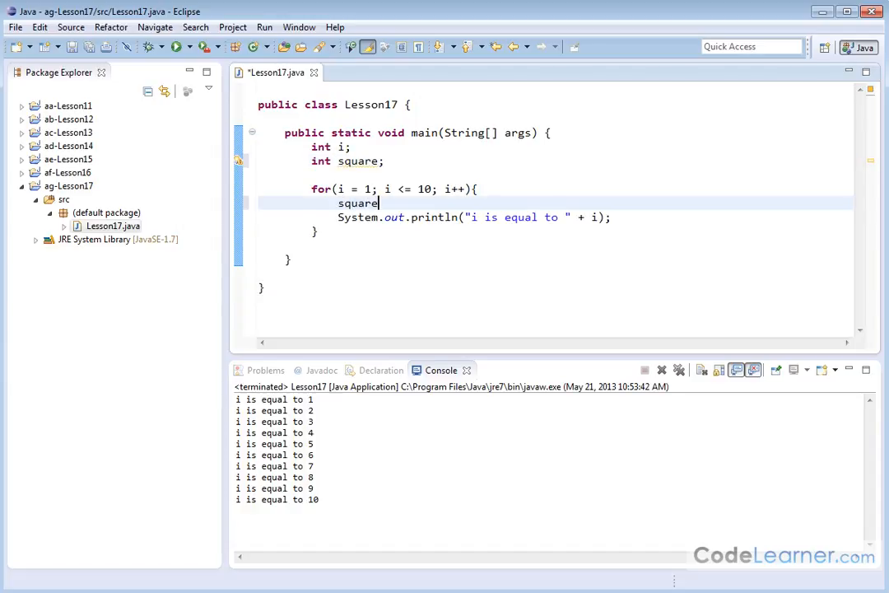
{"action": "type", "text": "= i"}
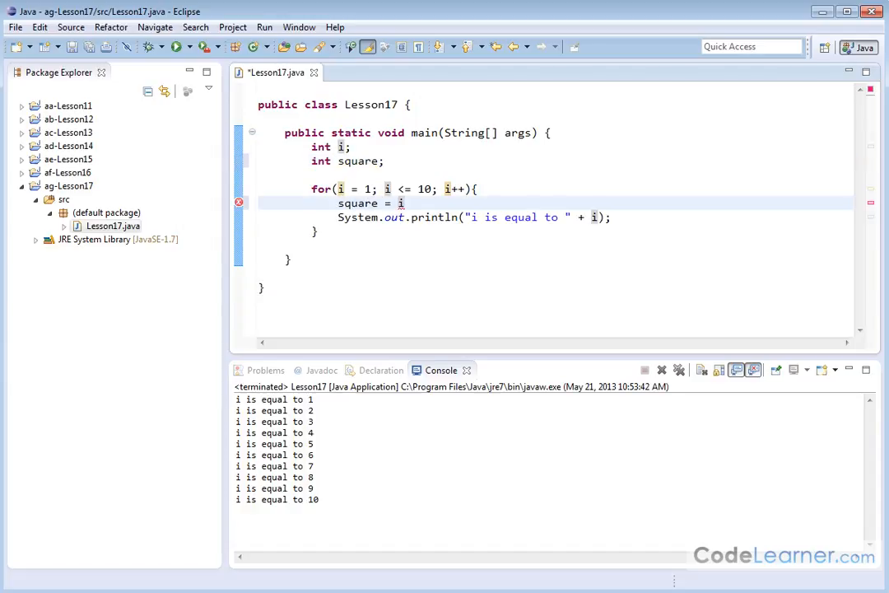
{"action": "type", "text": "* i;"}
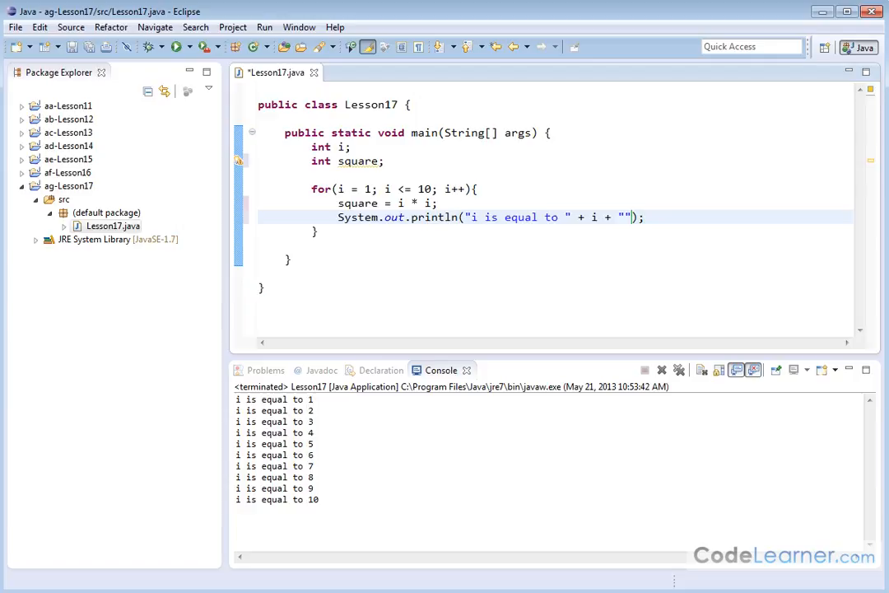
- Append ", and i squared is equal to: " + square to println and save
{"action": "type", "text": ", and i squared is eq"}
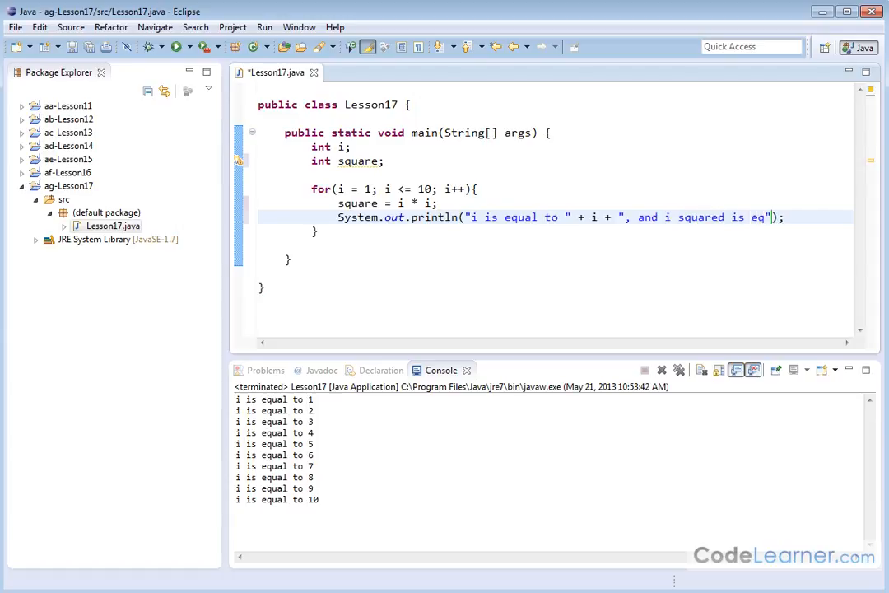
{"action": "type", "text": "ual to"}
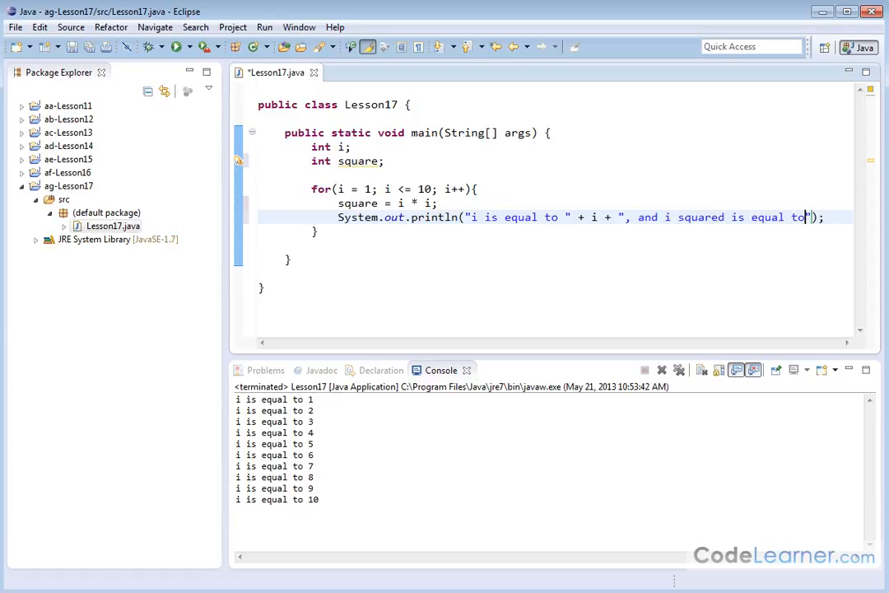
{"action": "type", "text": ": \""}
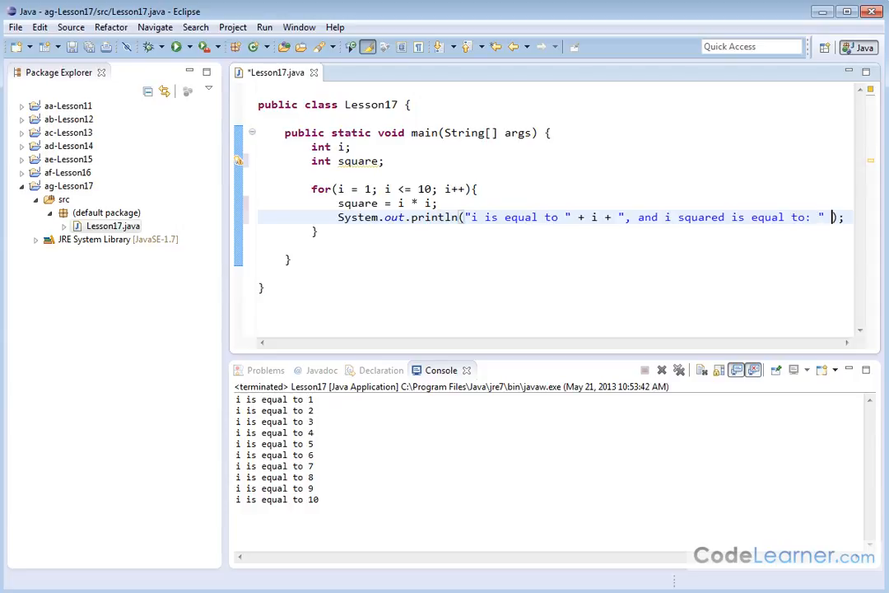
{"action": "type", "text": "+ square);"}
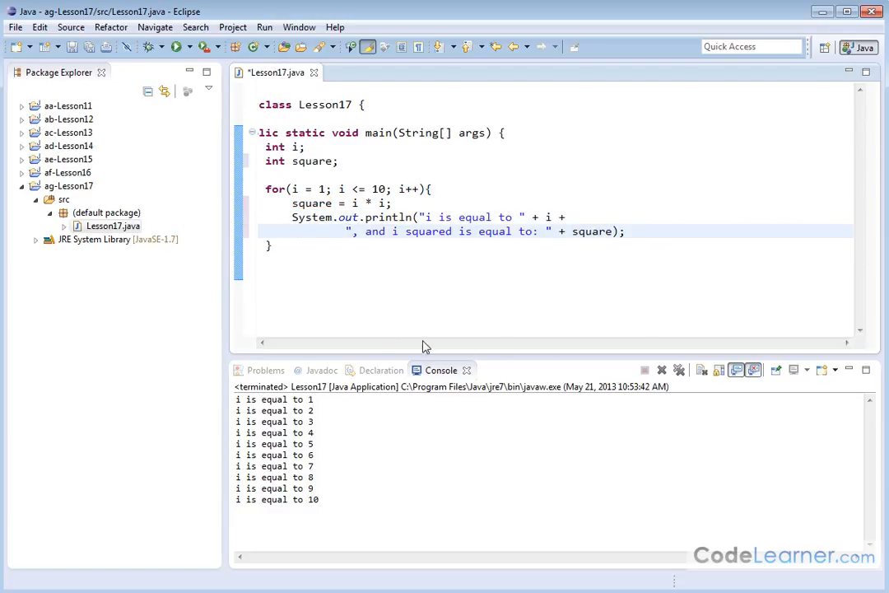
{"action": "mouse_move", "coordinate": [575, 348]}
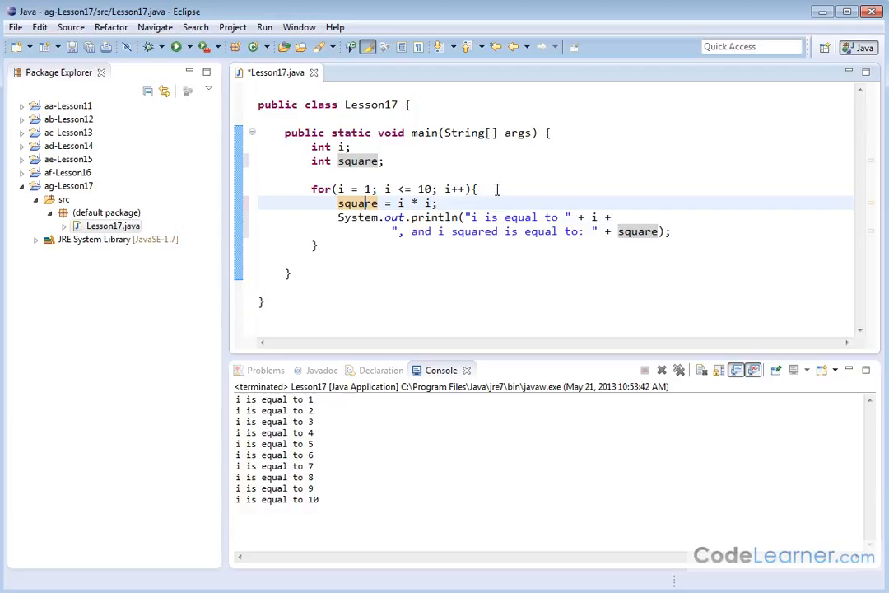
{"action": "left_click", "coordinate": [175, 47]}
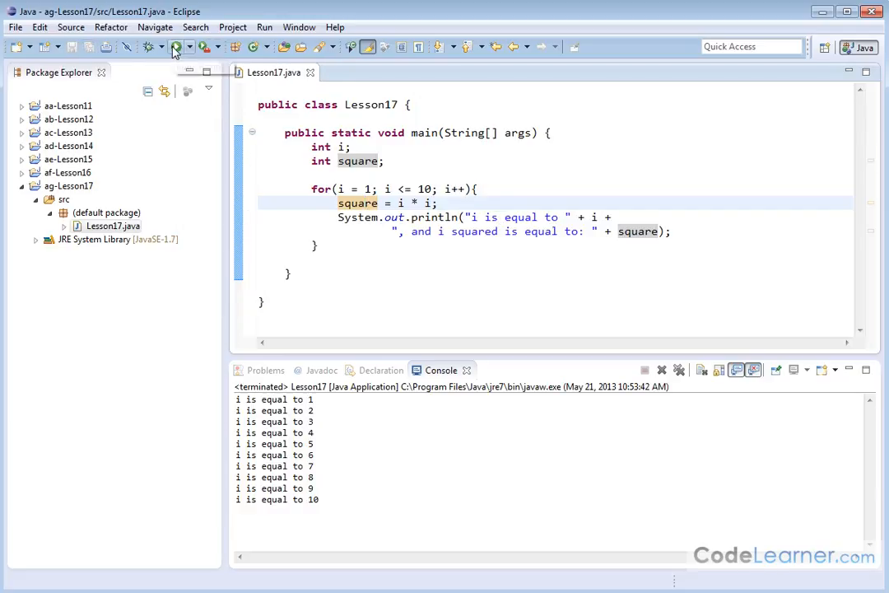
- Run Lesson17 and review each i with its square, 1 through 100
{"action": "left_click", "coordinate": [172, 47]}
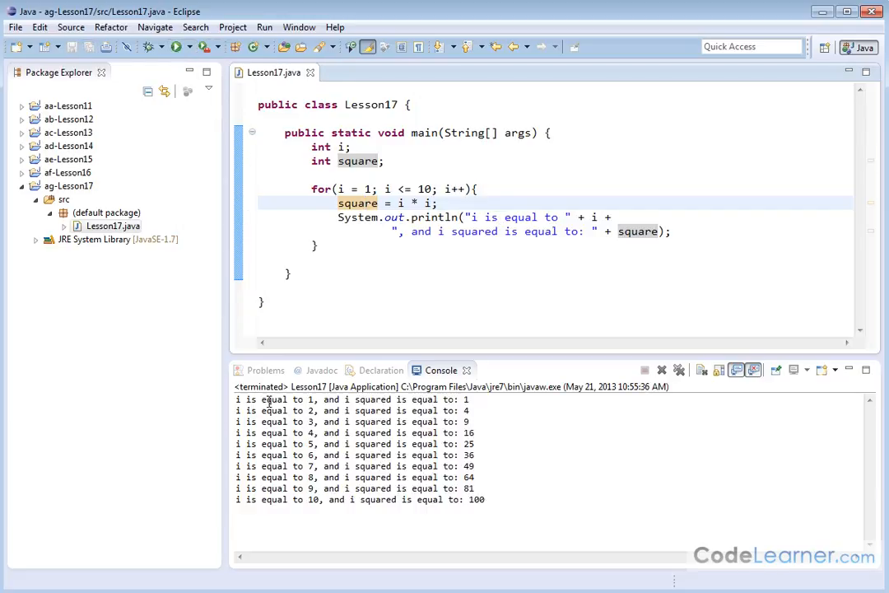
{"action": "mouse_move", "coordinate": [467, 399]}
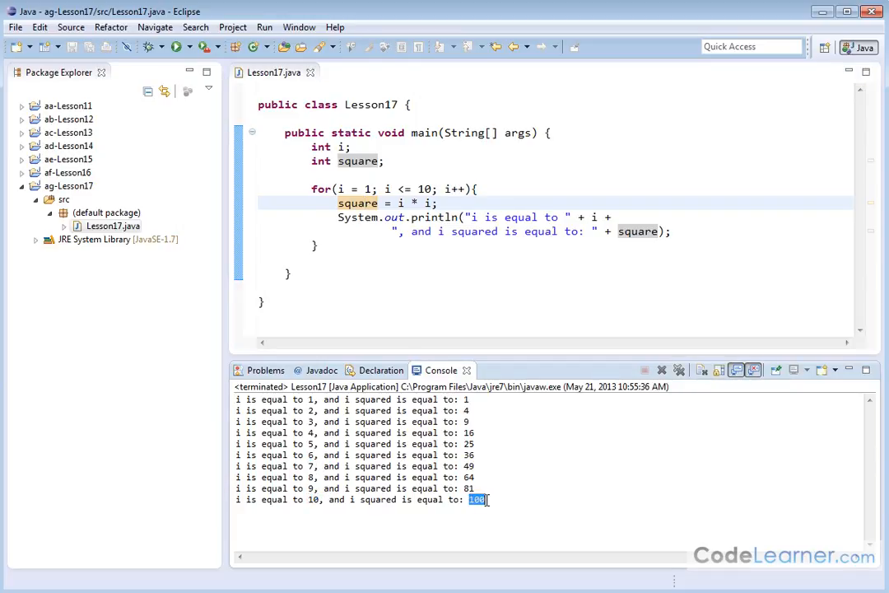
{"action": "left_click", "coordinate": [591, 253]}
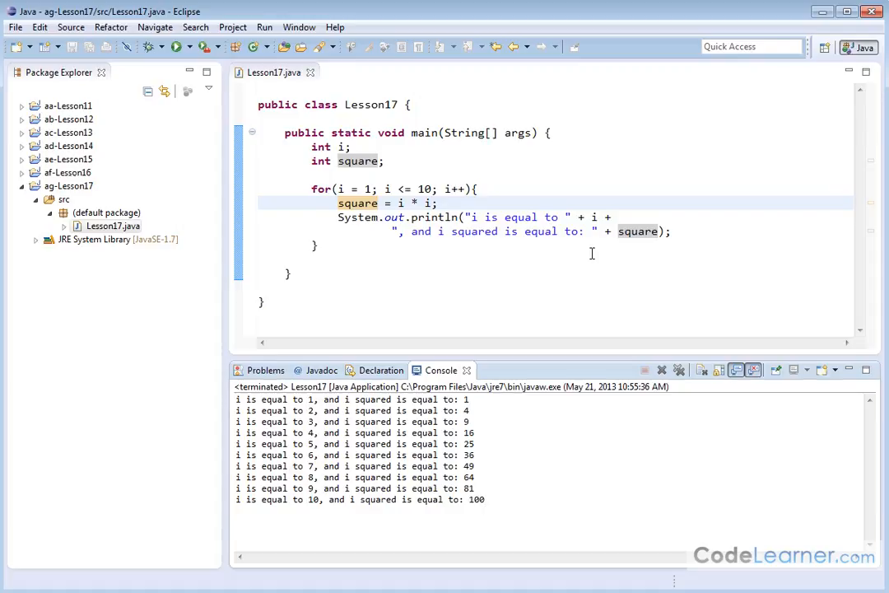
{"action": "left_click", "coordinate": [471, 189]}
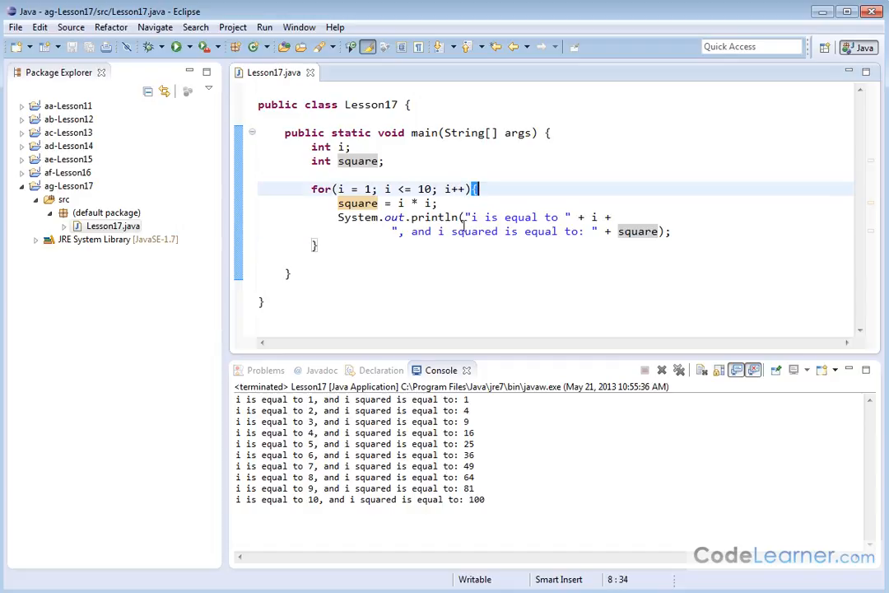
{"action": "left_click", "coordinate": [674, 232]}
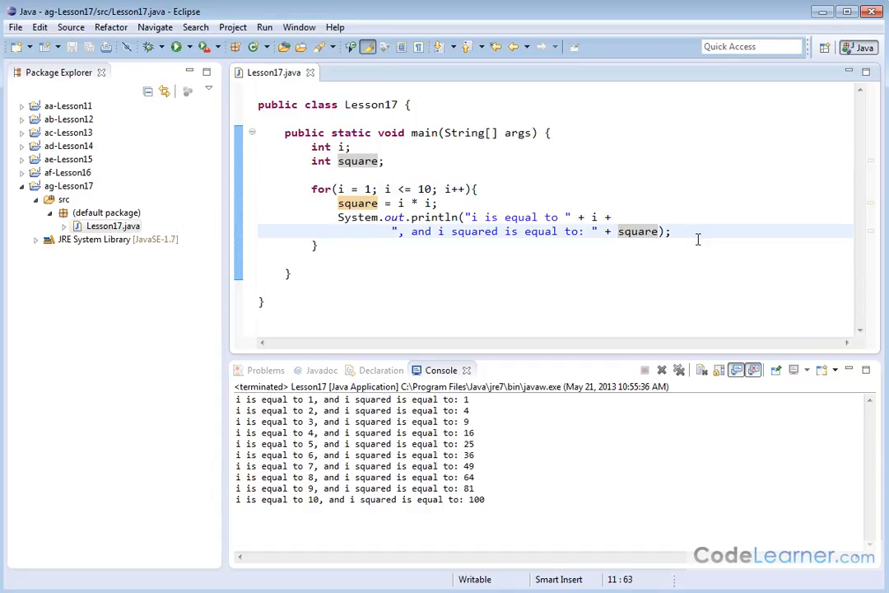
- Add a println of "I love the moon!\n" after the square line
{"action": "key", "text": "Return"}
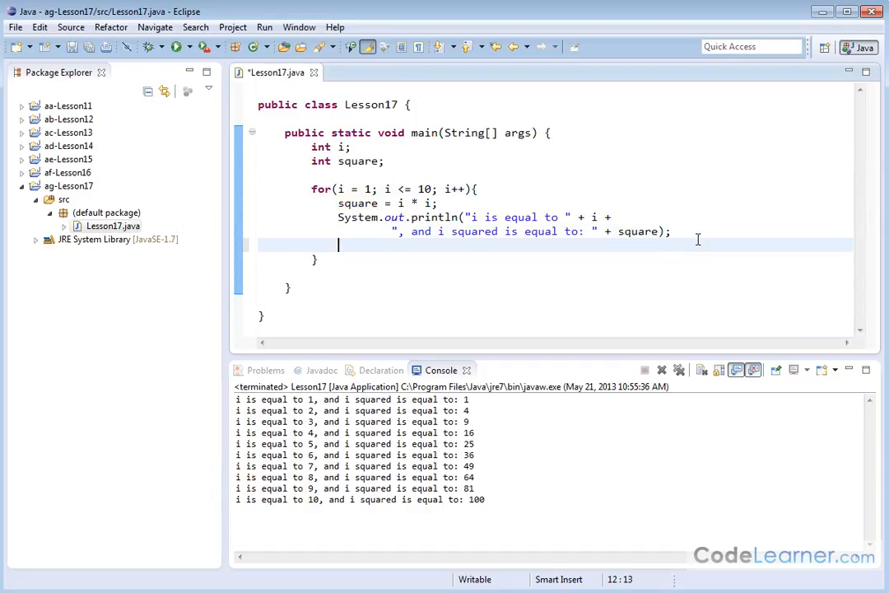
{"action": "type", "text": "System"}
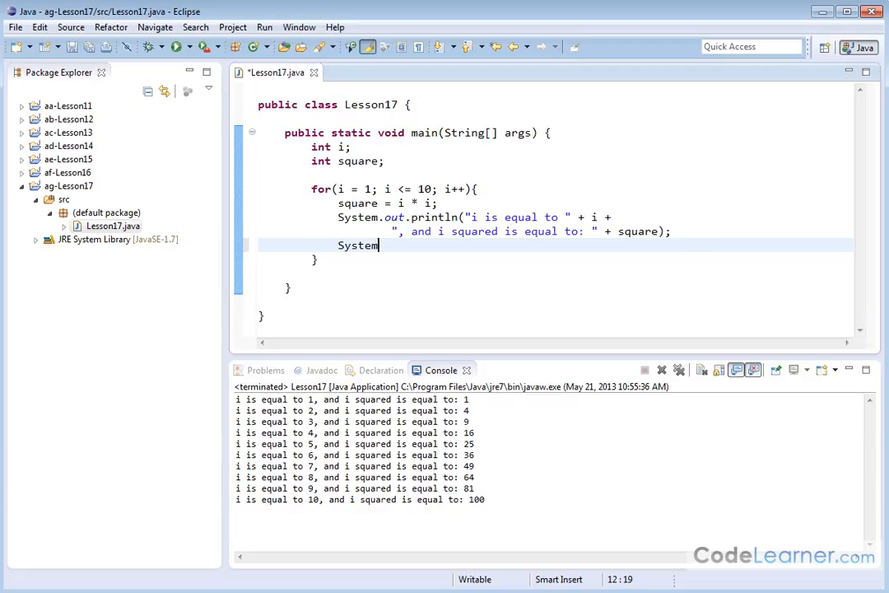
{"action": "type", "text": ".out.println(\"I love the m"}
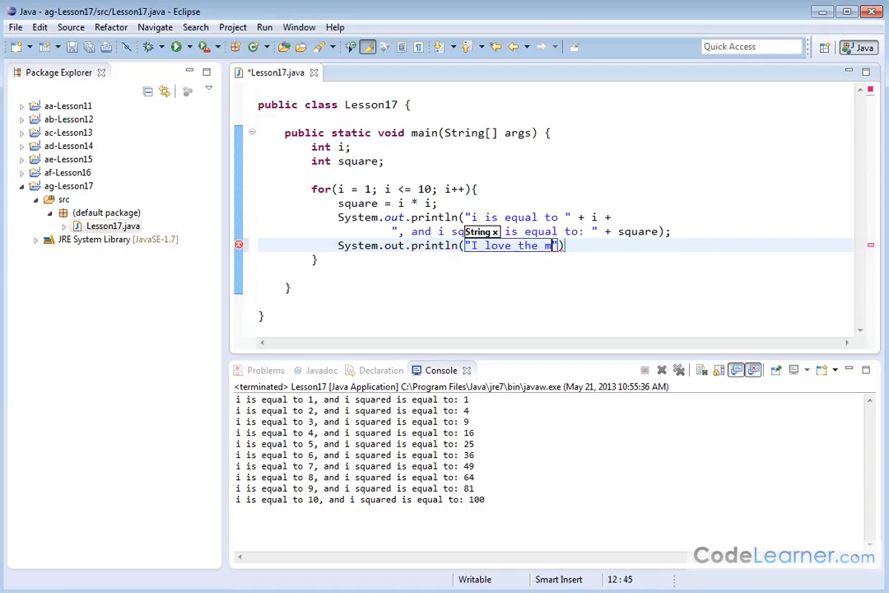
{"action": "type", "text": "oon!"}
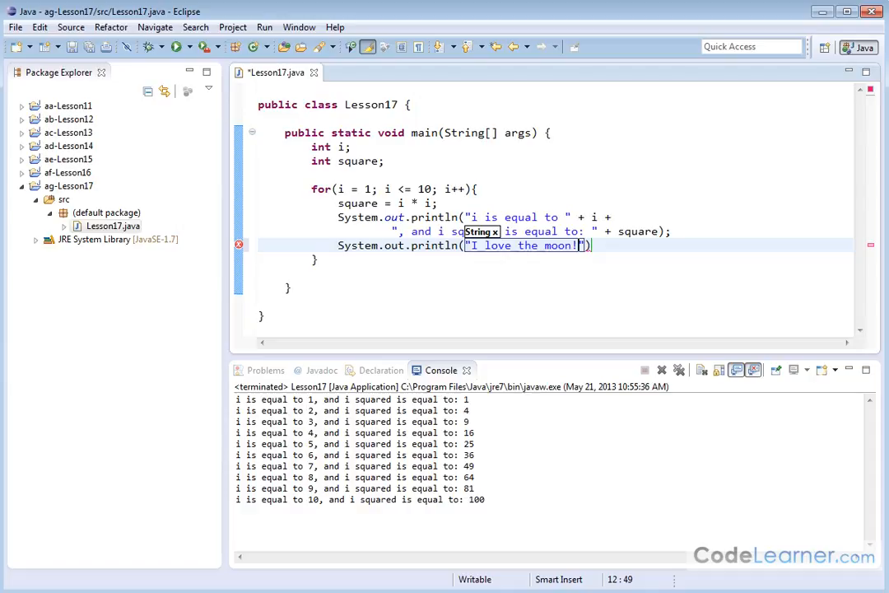
{"action": "type", "text": "\\n"}
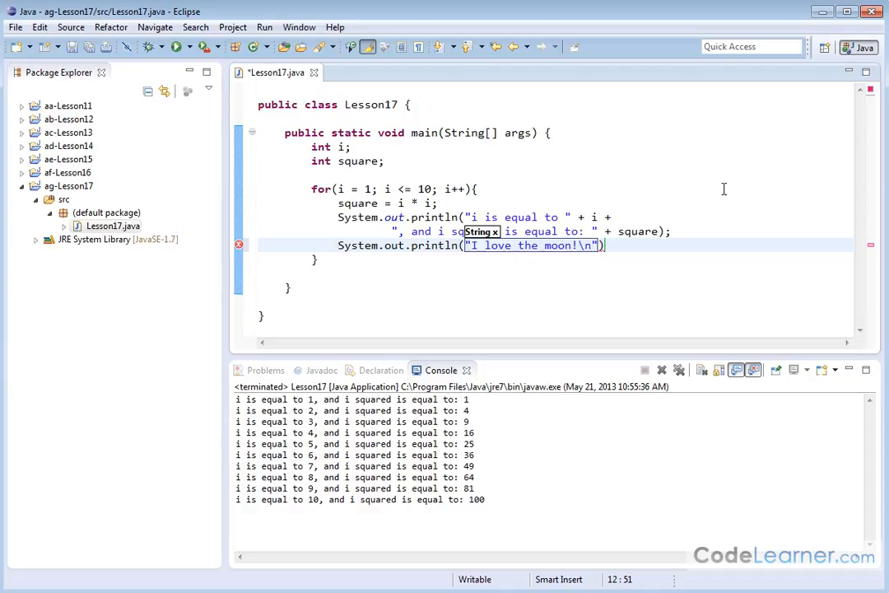
{"action": "mouse_move", "coordinate": [431, 272]}
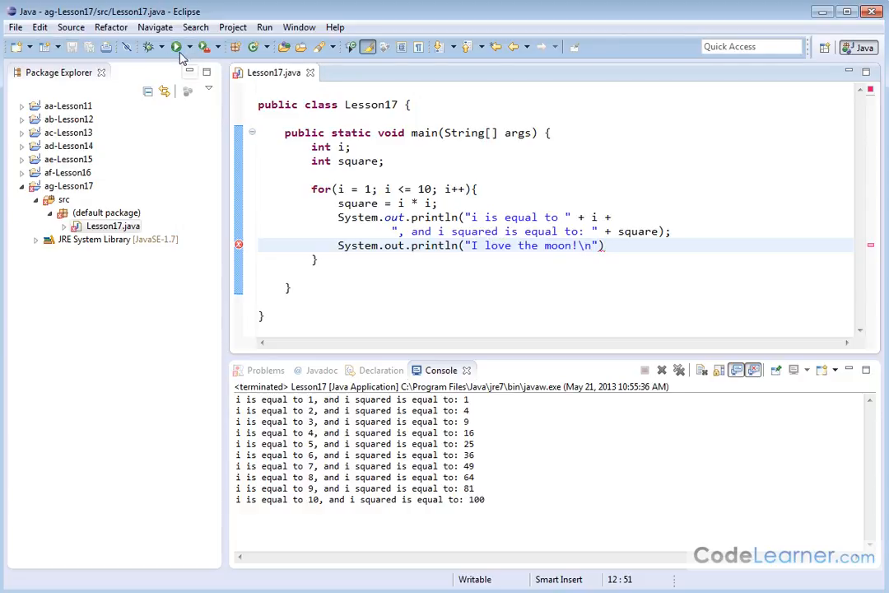
- Cancel the error-launch dialog, add the missing semicolon, and save
{"action": "left_click", "coordinate": [176, 47]}
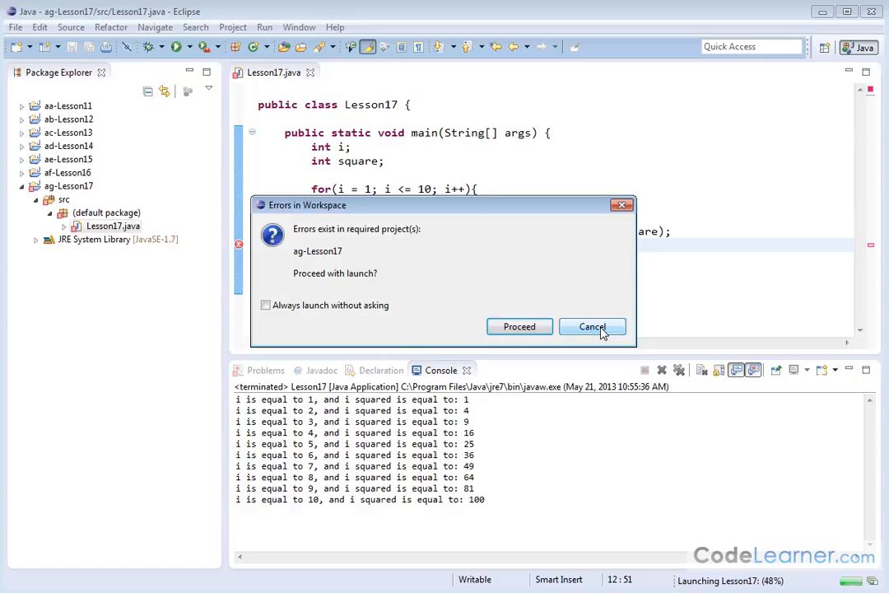
{"action": "left_click", "coordinate": [592, 326]}
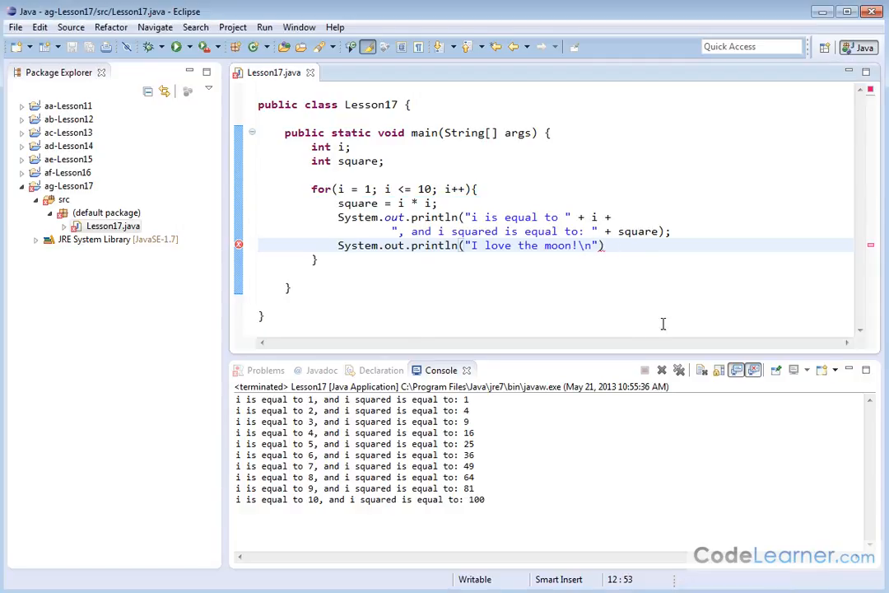
{"action": "type", "text": ";"}
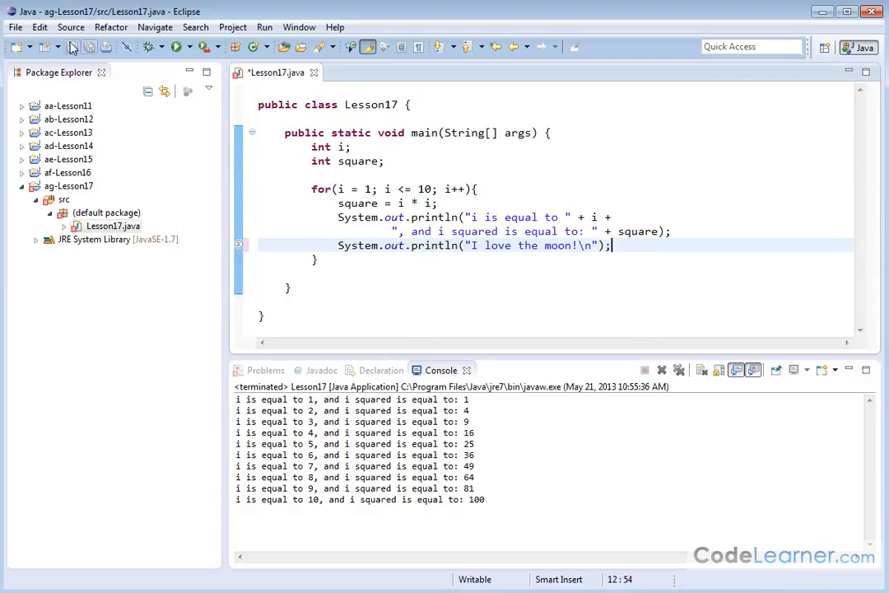
{"action": "left_click", "coordinate": [175, 47]}
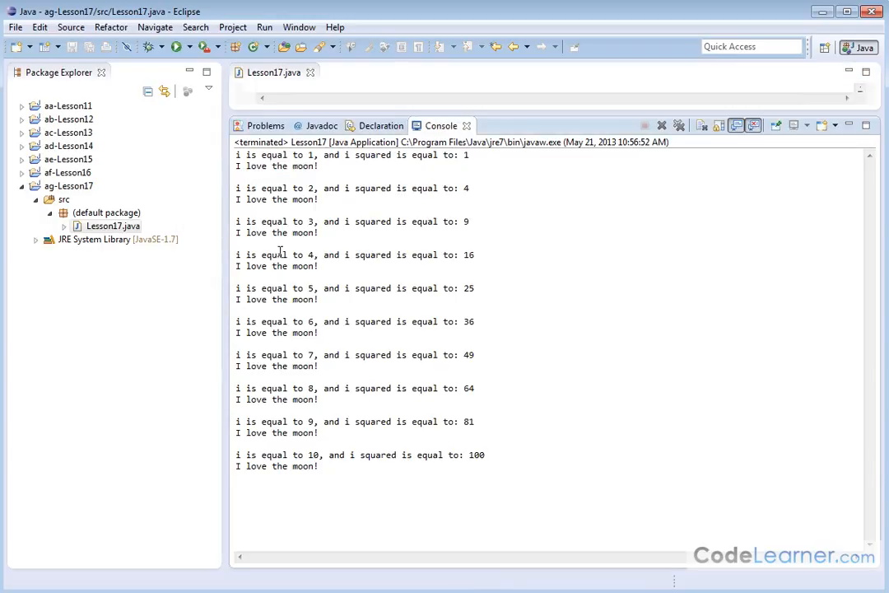
{"action": "mouse_move", "coordinate": [608, 113]}
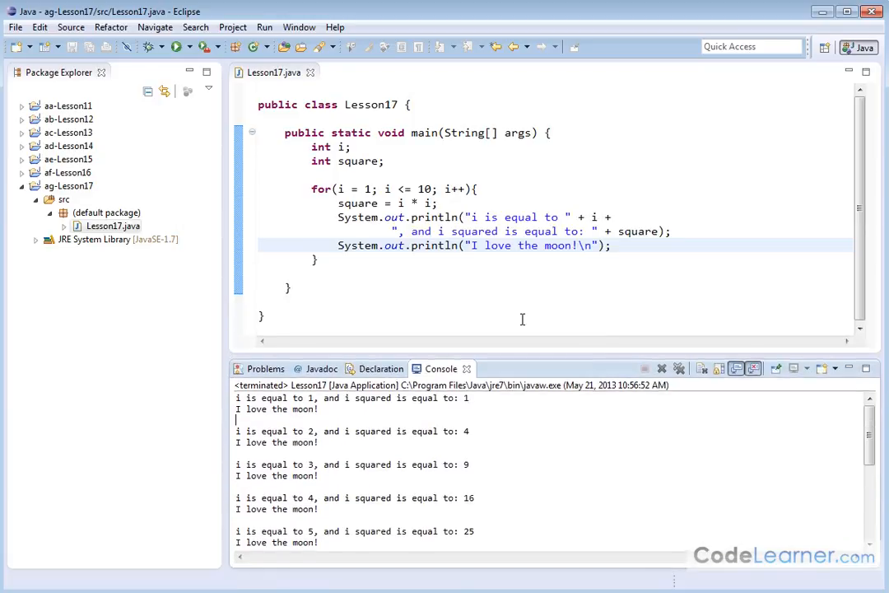
- Review the console: each square line followed by "I love the moon!"
{"action": "left_click", "coordinate": [475, 189]}
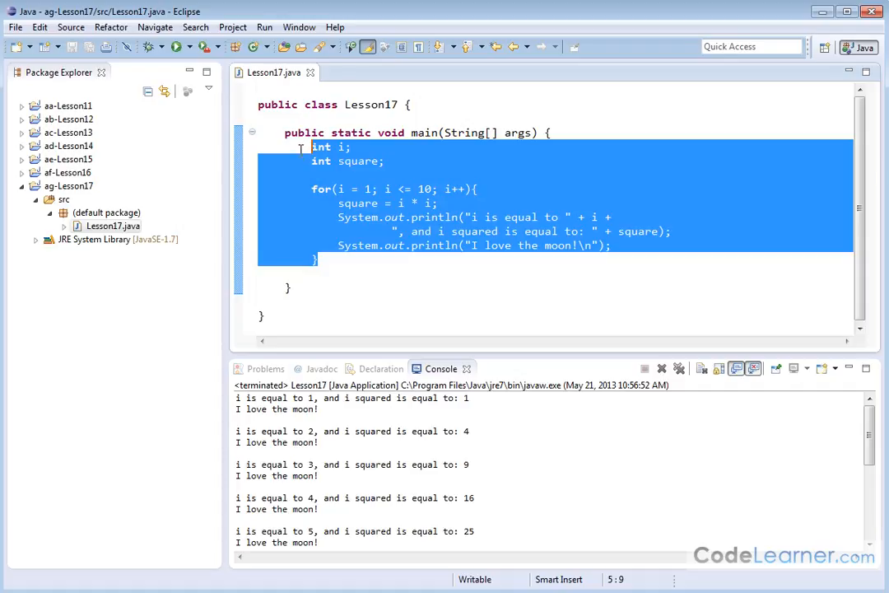
{"action": "mouse_move", "coordinate": [435, 320]}
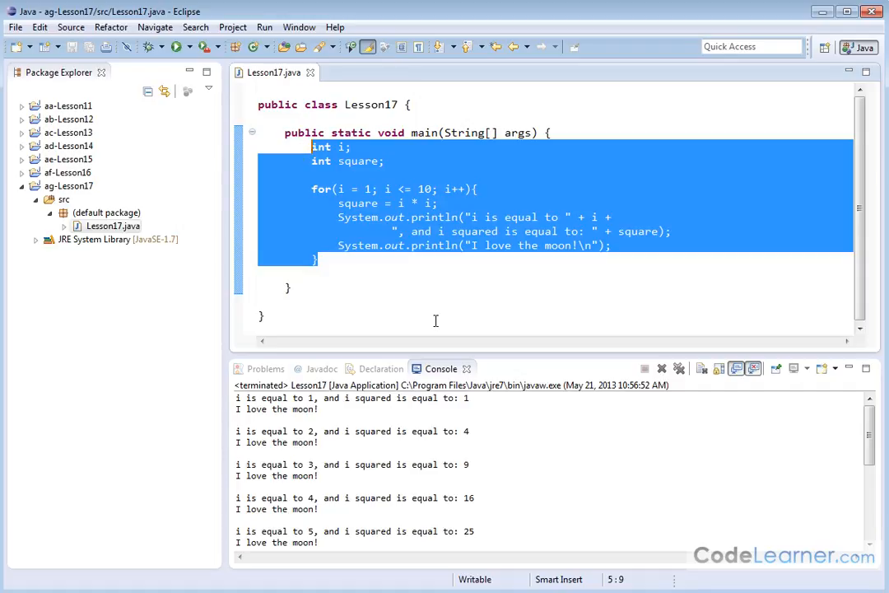
- Delete int i, int square and the for loop from main
{"action": "key", "text": "Delete"}
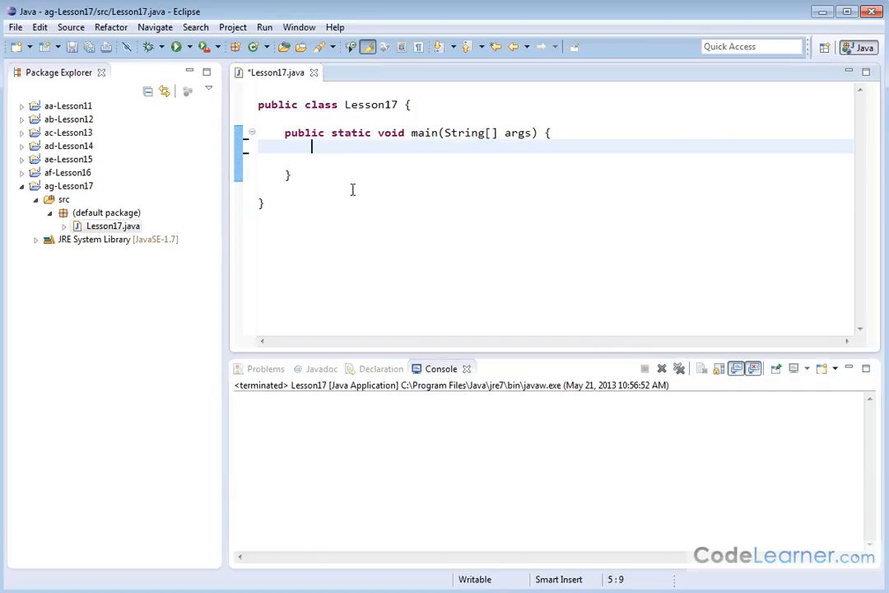
{"action": "mouse_move", "coordinate": [398, 246]}
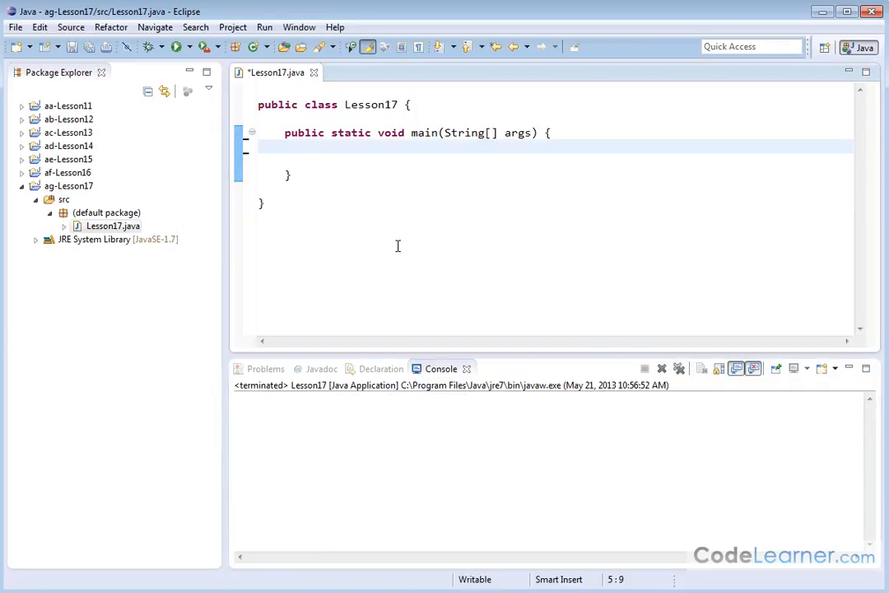
- Declare int a = 4 and add an empty braced if (a == 4) block
{"action": "type", "text": "int a ="}
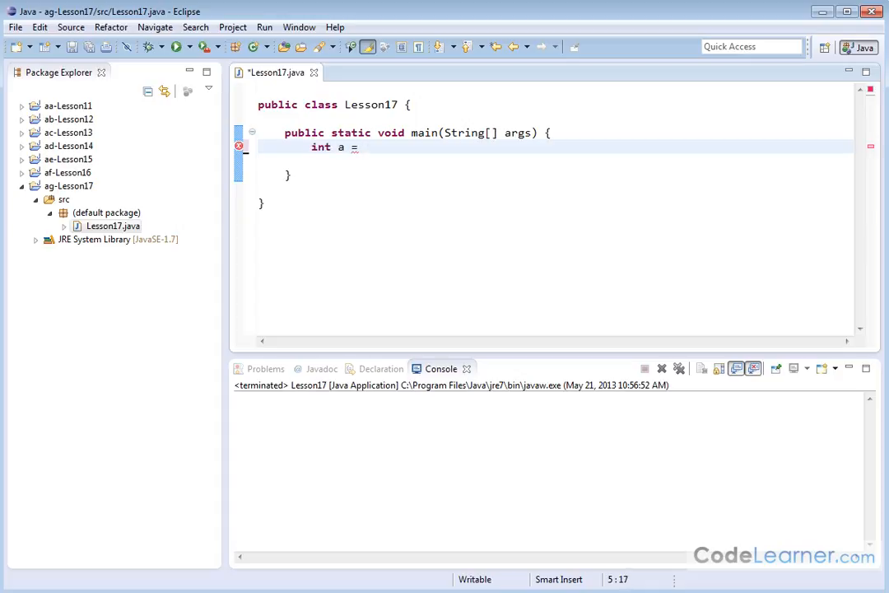
{"action": "type", "text": "4;"}
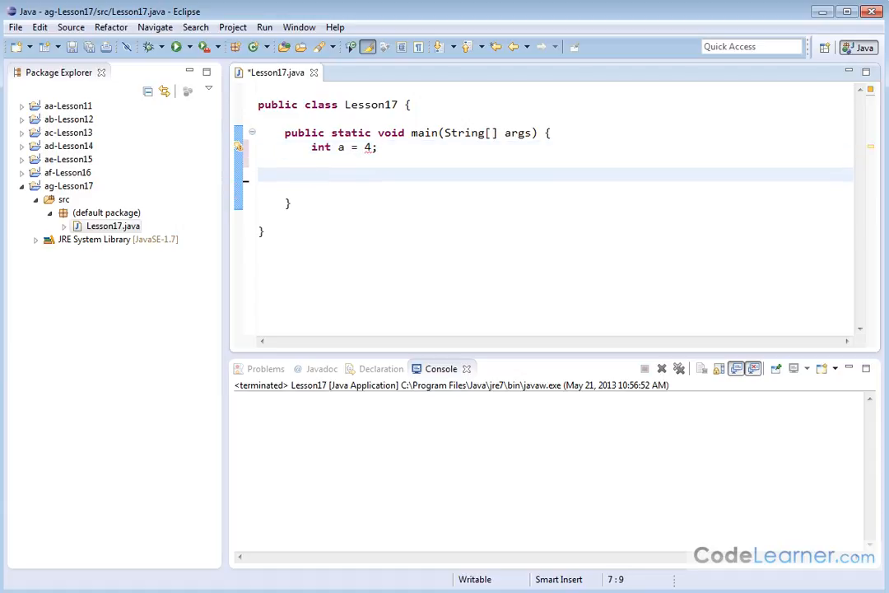
{"action": "type", "text": "if(a)"}
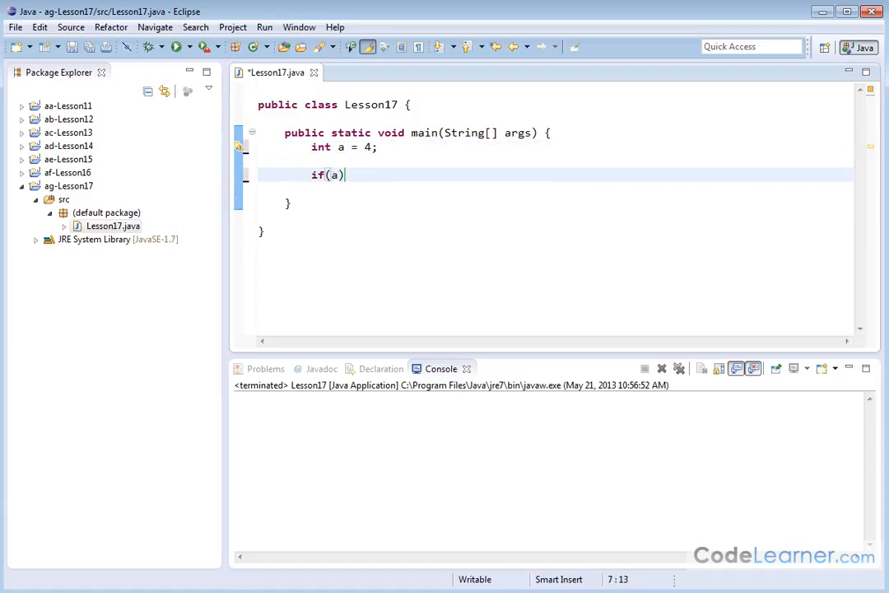
{"action": "type", "text": "==4"}
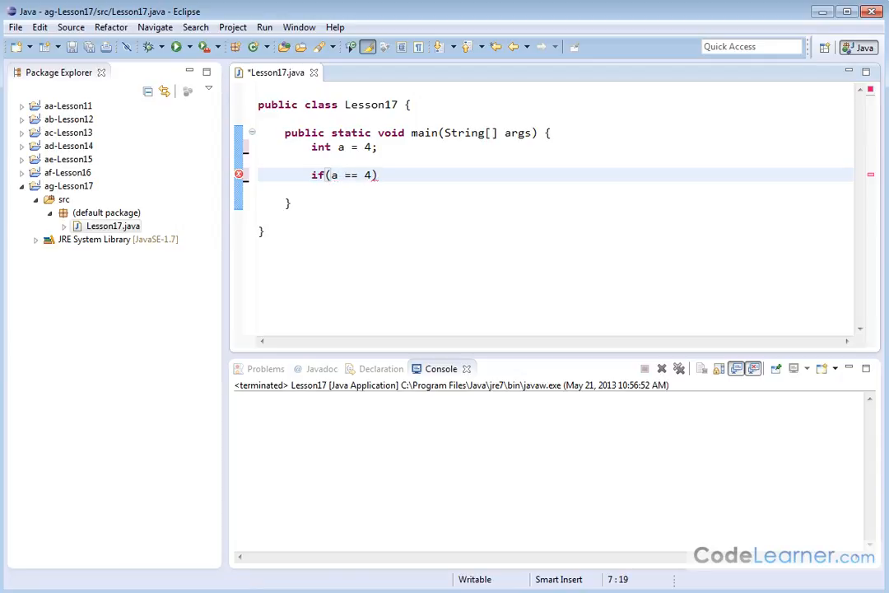
{"action": "type", "text": "{"}
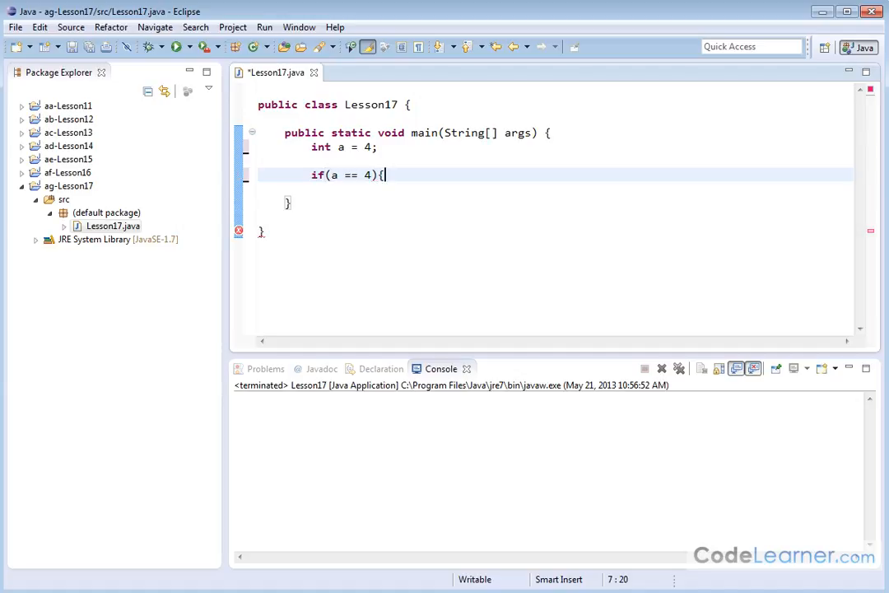
{"action": "key", "text": "Enter"}
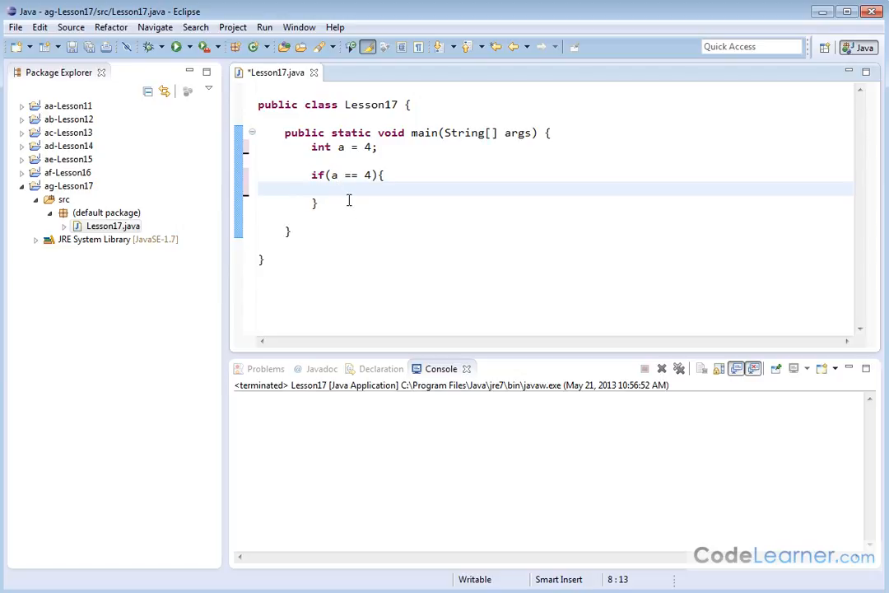
{"action": "mouse_move", "coordinate": [356, 223]}
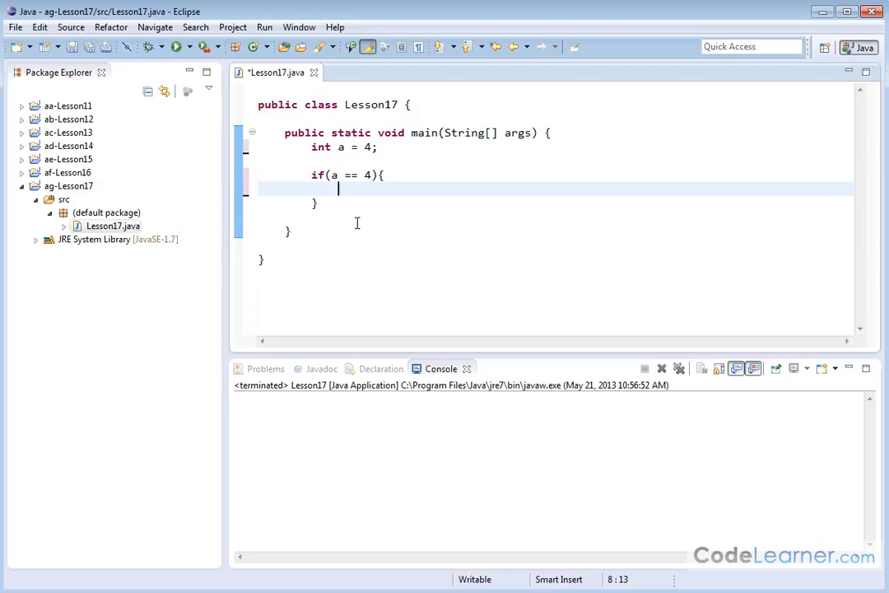
- Inside the if block, add 5 to a
{"action": "type", "text": "a ="}
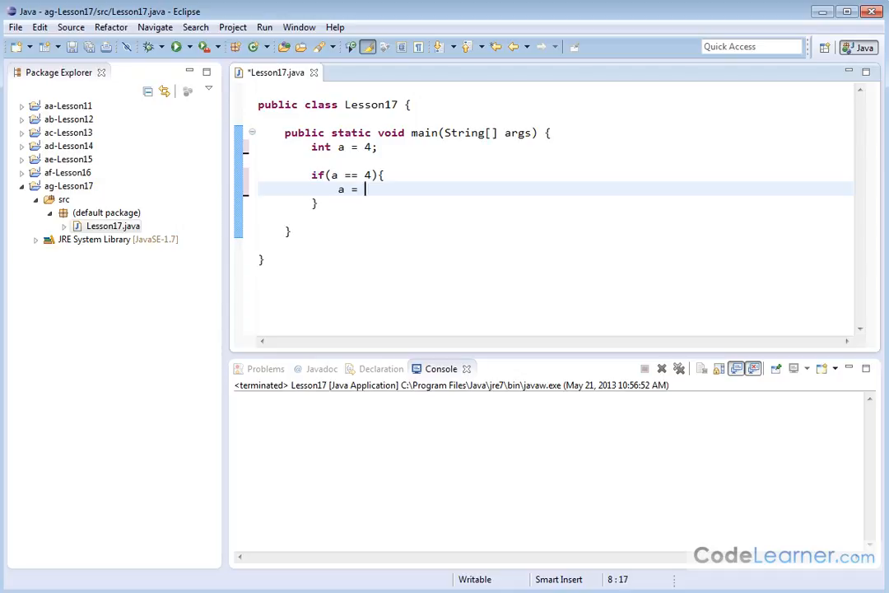
{"action": "key", "text": "BackSpace"}
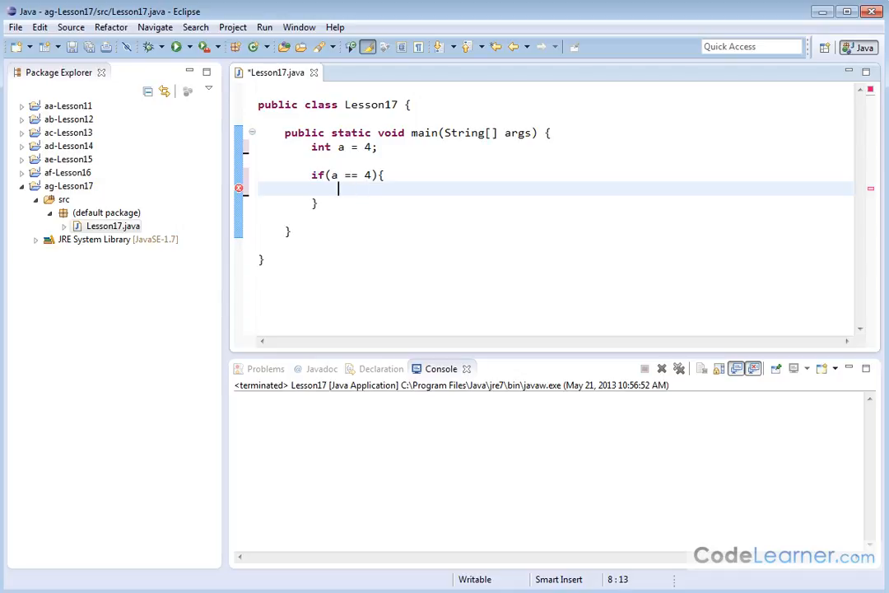
{"action": "type", "text": "System."}
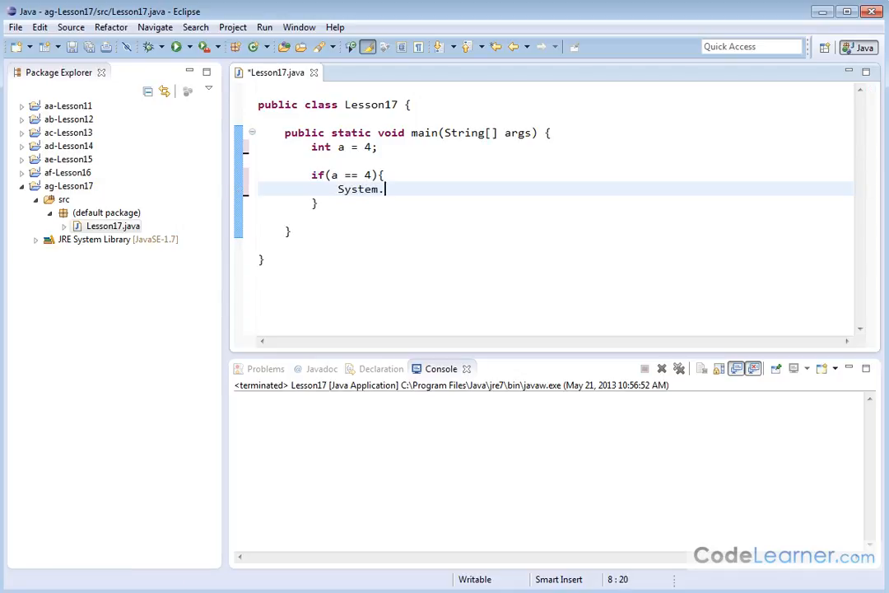
{"action": "type", "text": "out.pr"}
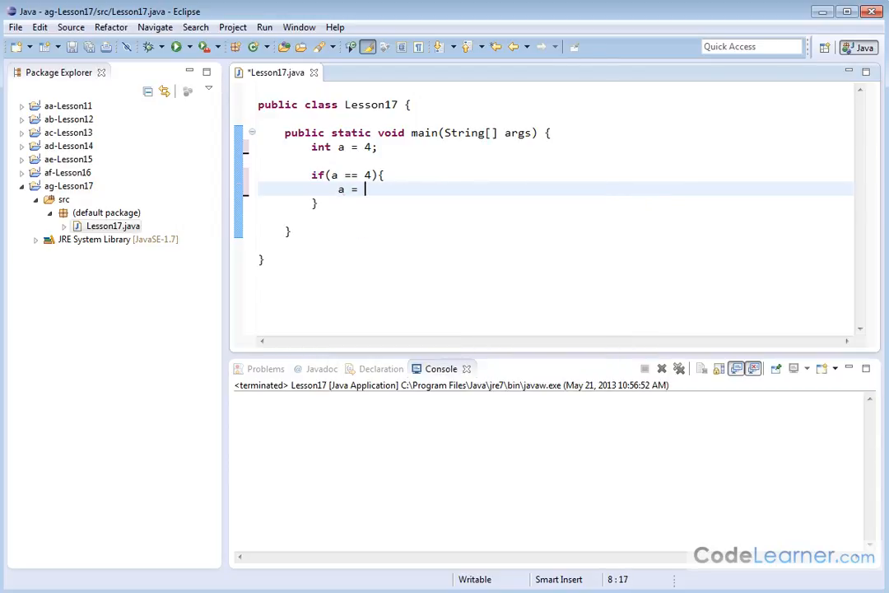
{"action": "type", "text": "a"}
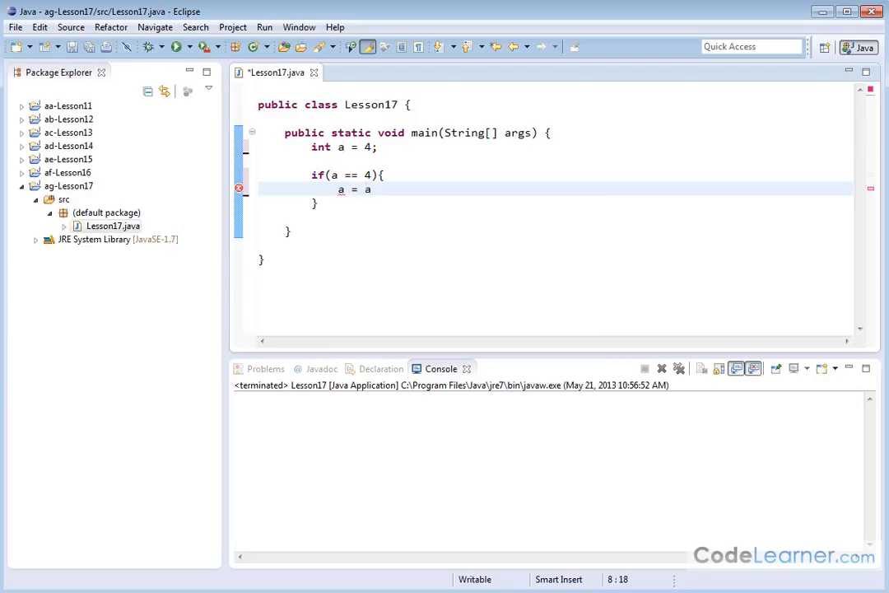
{"action": "type", "text": "+ 5;"}
{"action": "type", "text": "System.out.println(x);"}
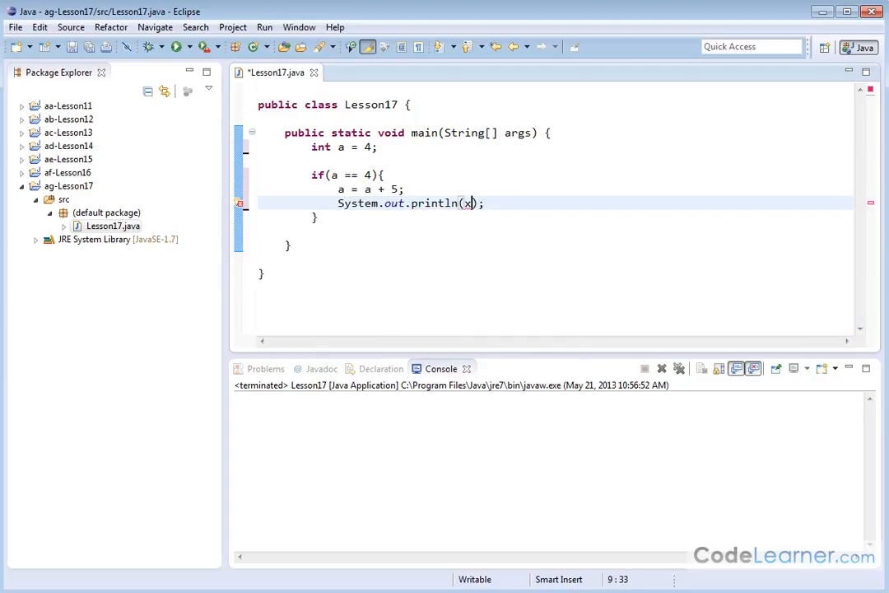
- Print "a was equal to 4, now it is equal to " + a
{"action": "type", "text": "\"a was \""}
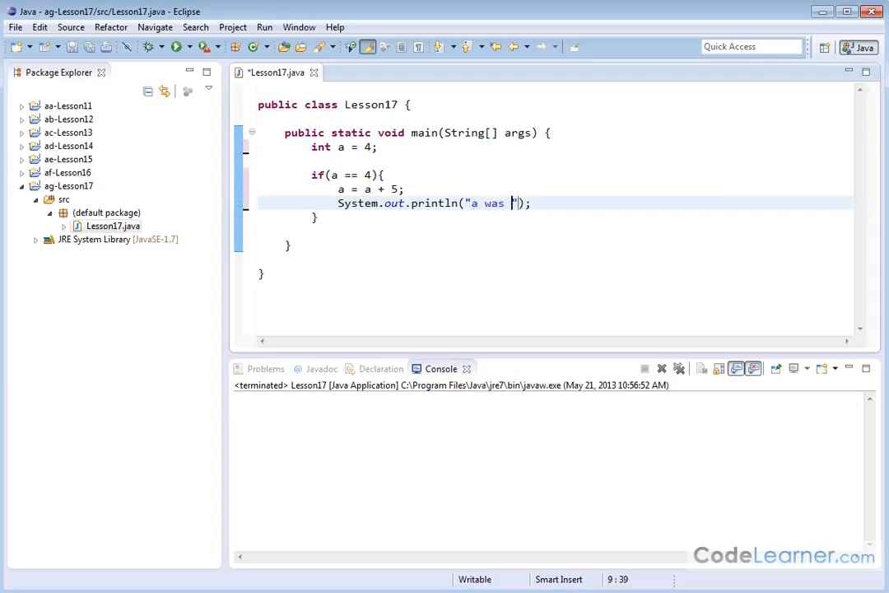
{"action": "type", "text": "equal to"}
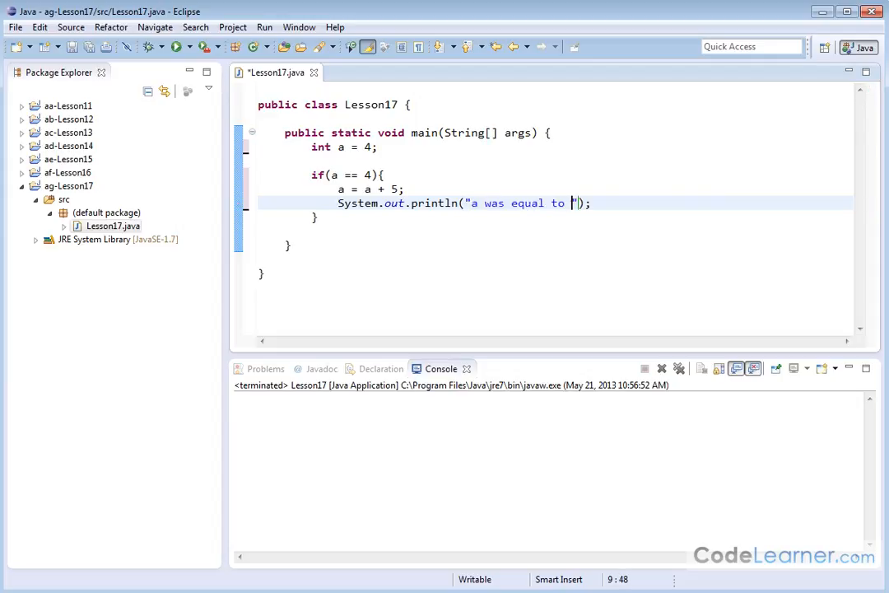
{"action": "type", "text": "4, now it is"}
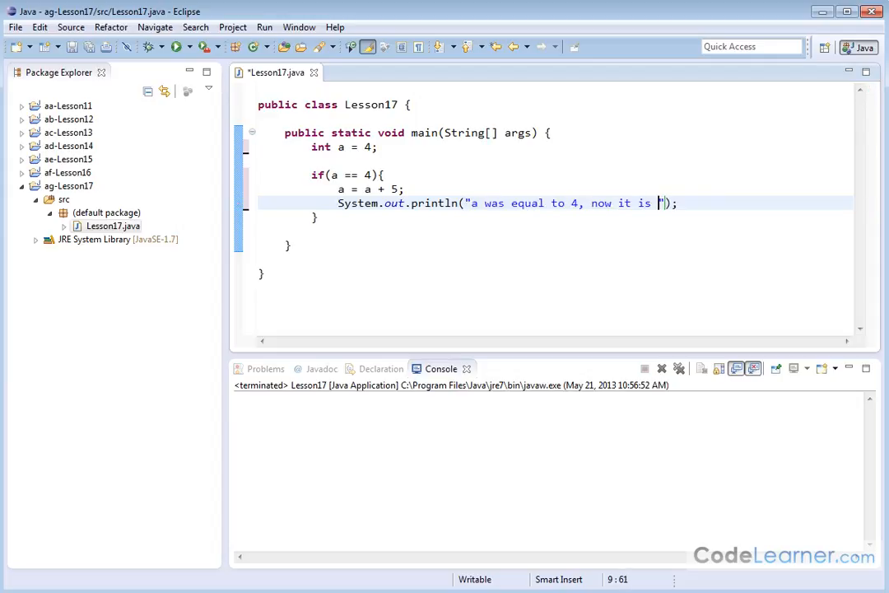
{"action": "type", "text": "equal to"}
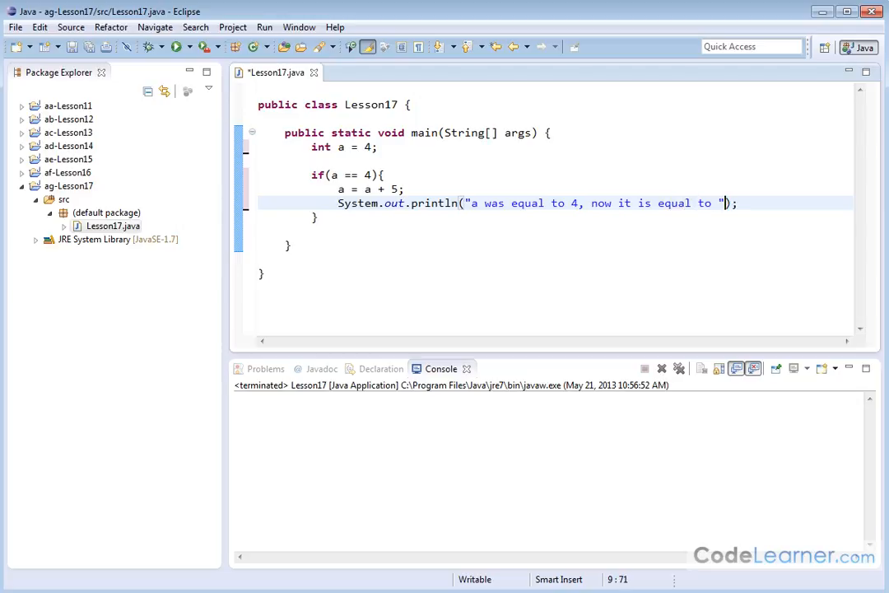
{"action": "type", "text": "+"}
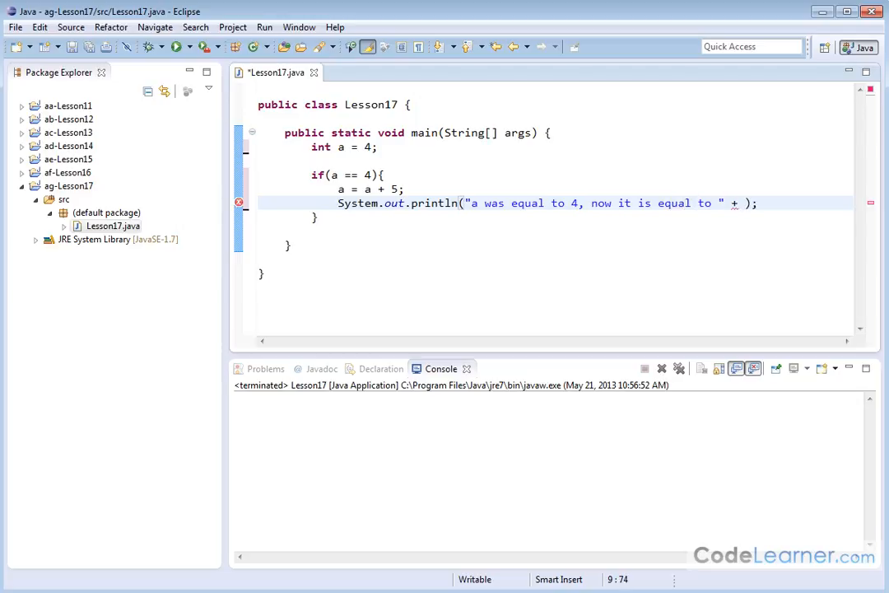
{"action": "type", "text": "a"}
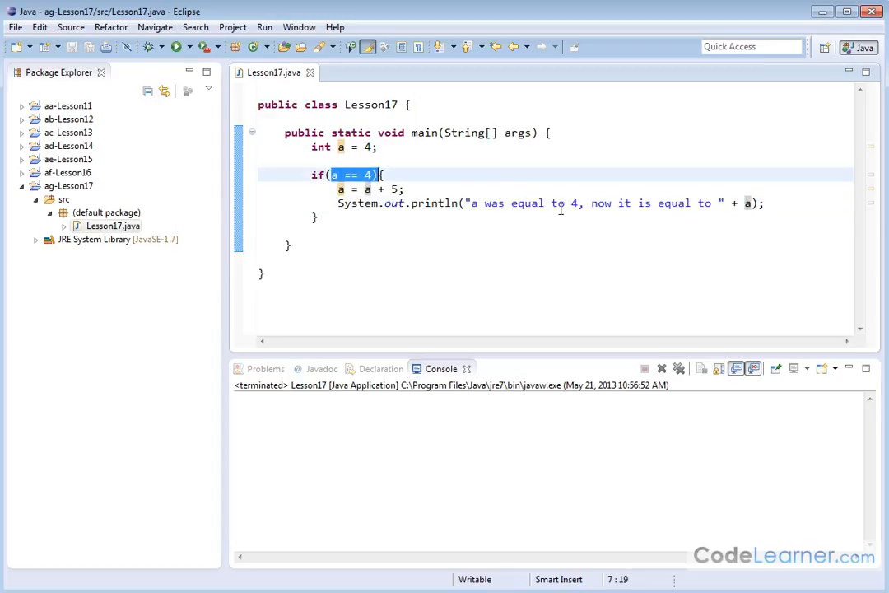
- Run Lesson17 to print 'a was equal to 4, now it is equal to 9', then add a blank line after the if block
{"action": "left_click", "coordinate": [178, 47]}
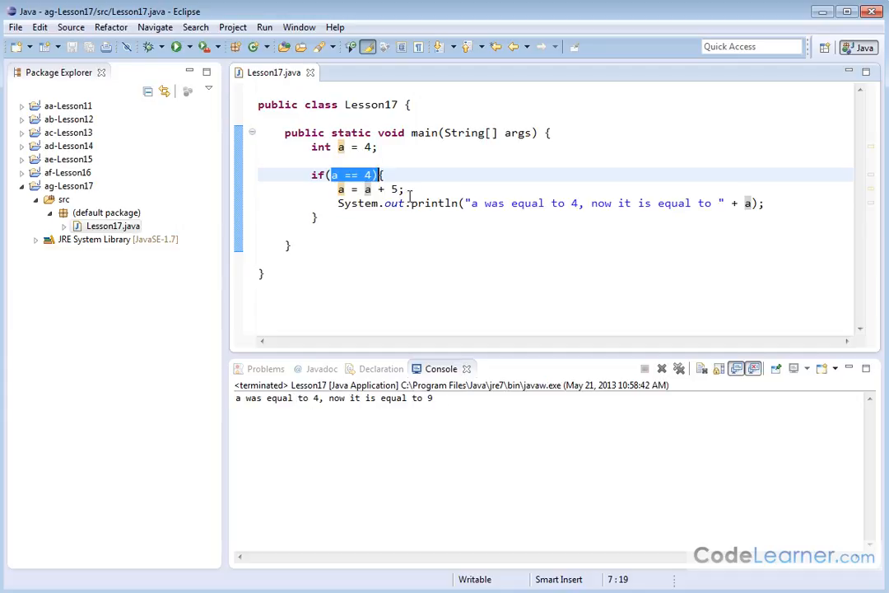
{"action": "left_click", "coordinate": [450, 223]}
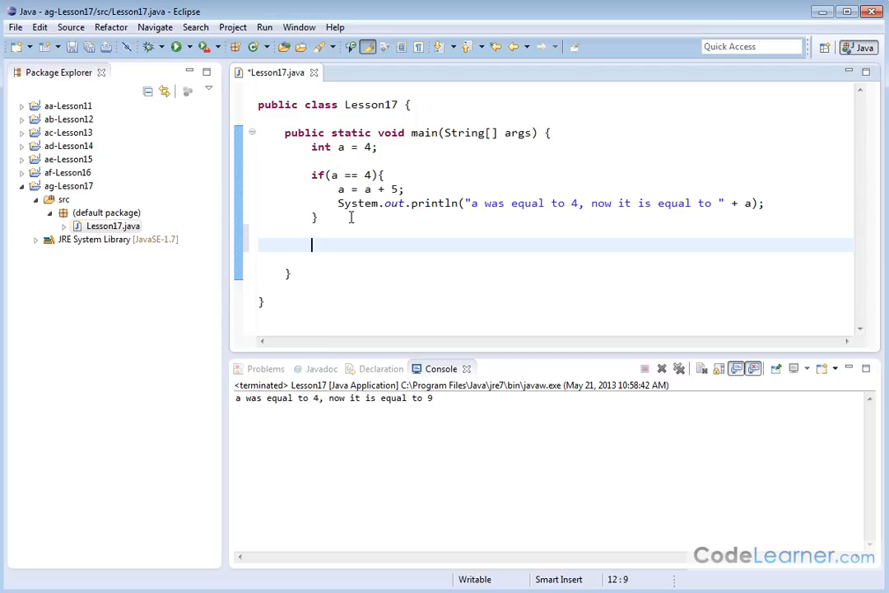
- Start a second if block with the condition a == 10 and an opening brace
{"action": "left_click", "coordinate": [315, 217]}
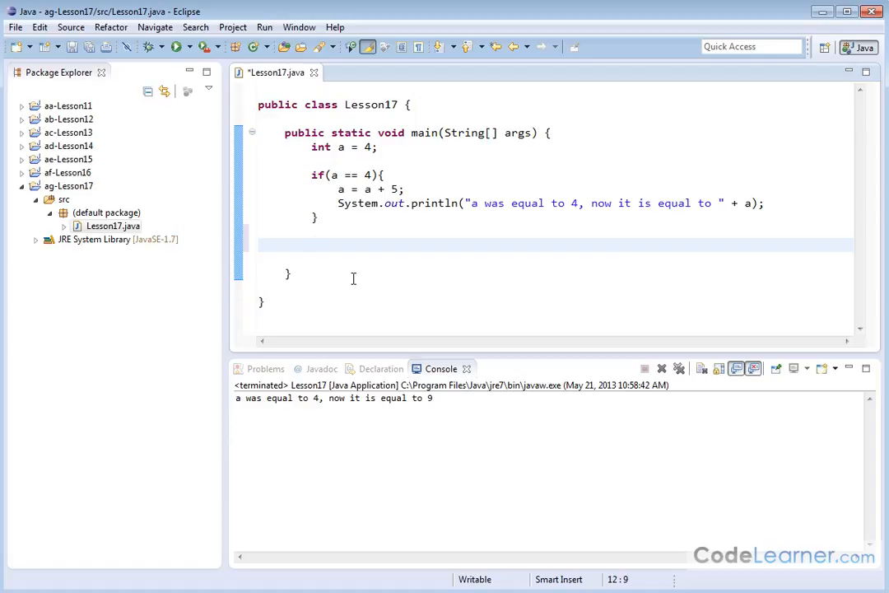
{"action": "type", "text": "if("}
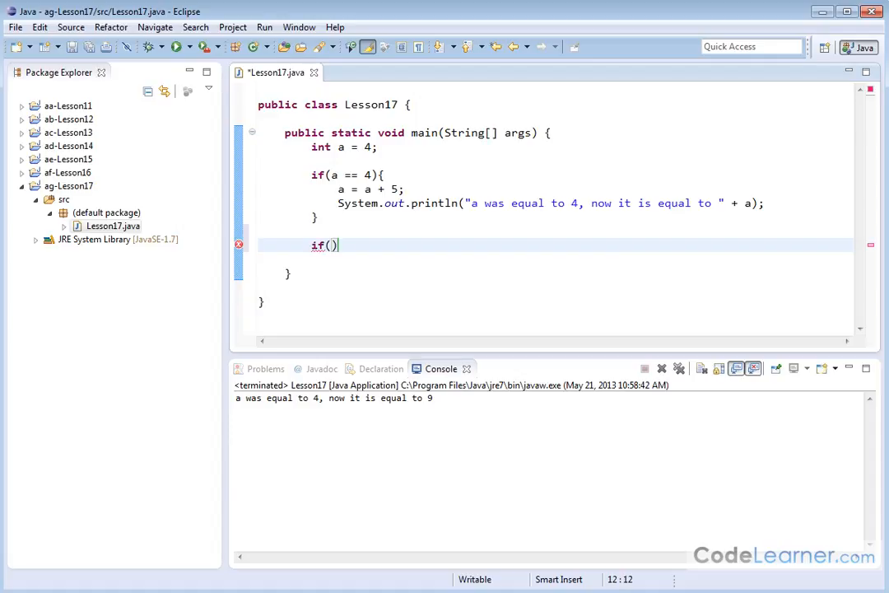
{"action": "type", "text": "a ="}
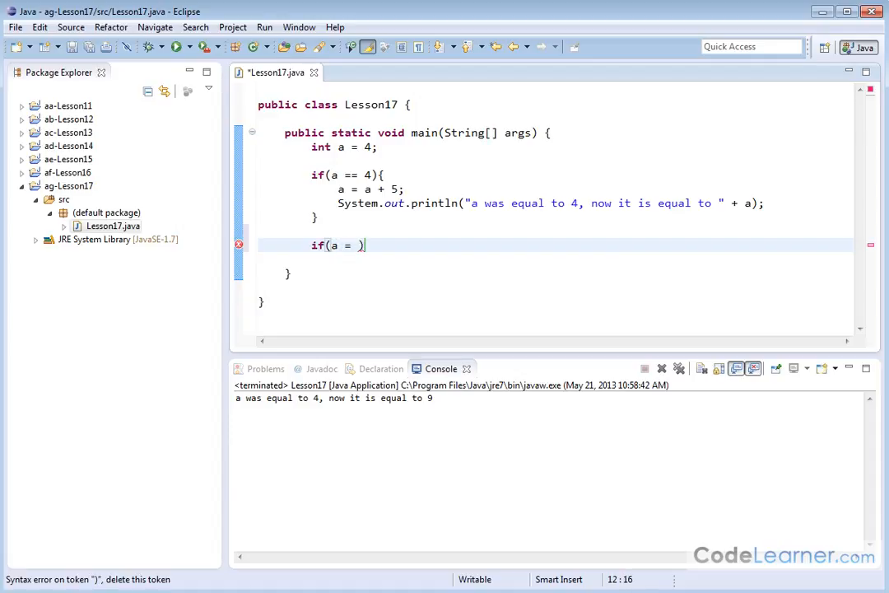
{"action": "type", "text": "10"}
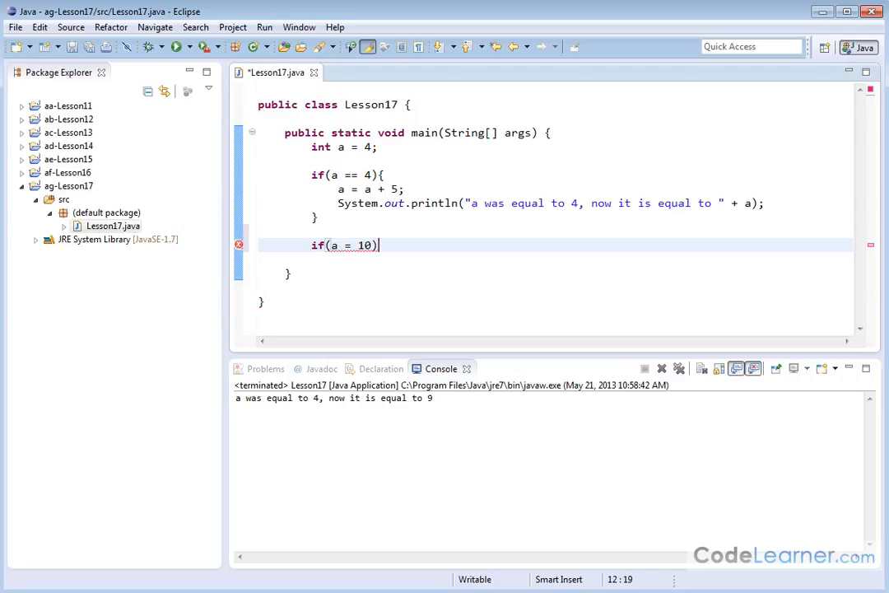
{"action": "type", "text": "="}
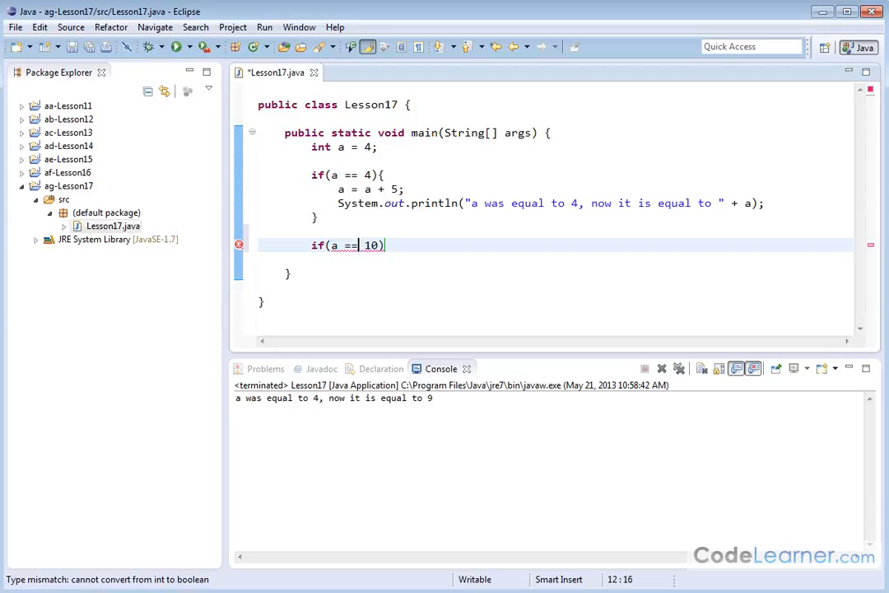
{"action": "type", "text": "{"}
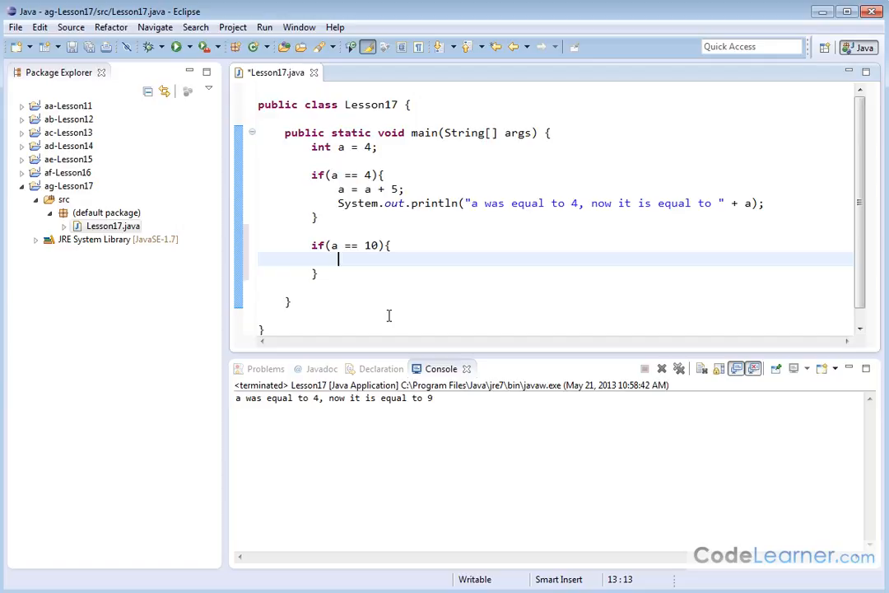
- Fill the block with a = a + 10 and println("a was equal to 10, now it is equal to " + a)
{"action": "type", "text": "a = a"}
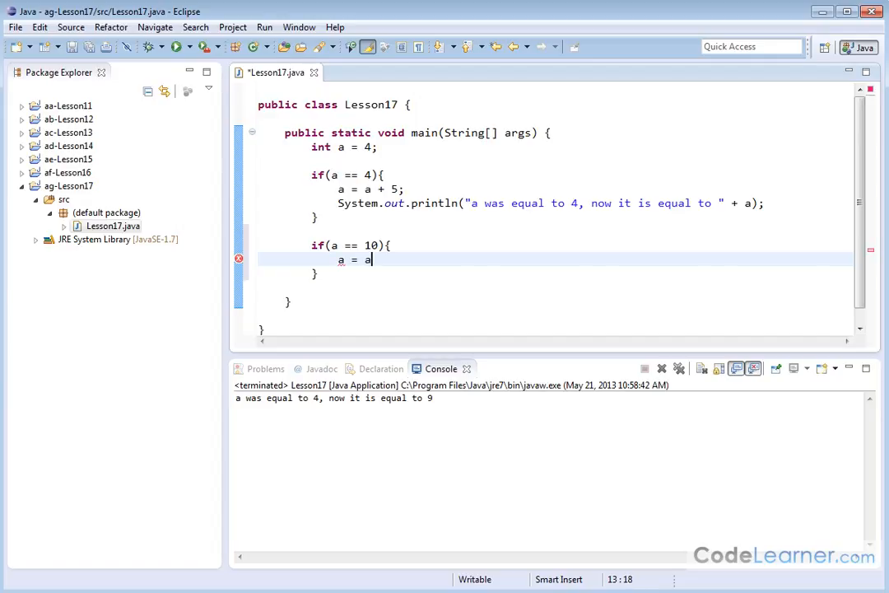
{"action": "type", "text": "+ 2"}
{"action": "type", "text": "S"}
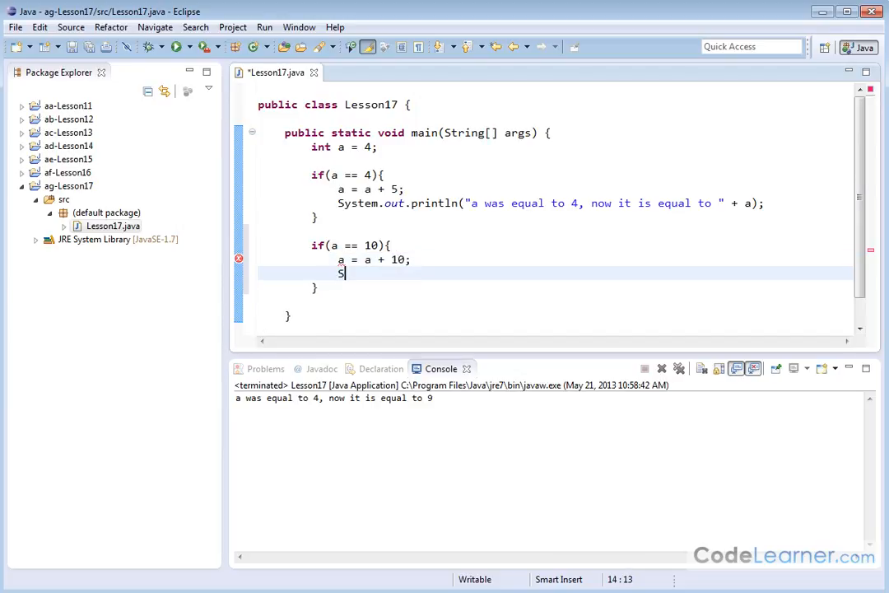
{"action": "type", "text": "ystem.out.print"}
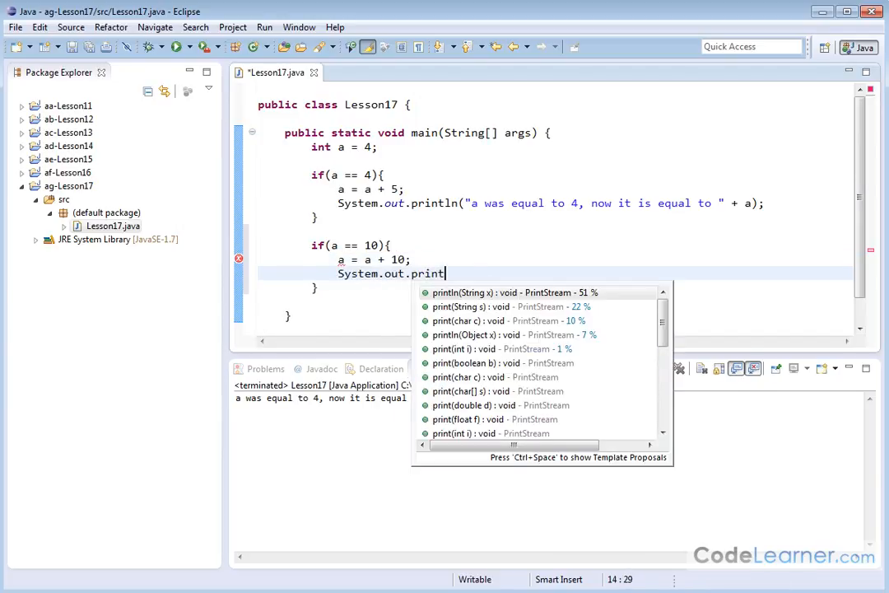
{"action": "type", "text": "ln"}
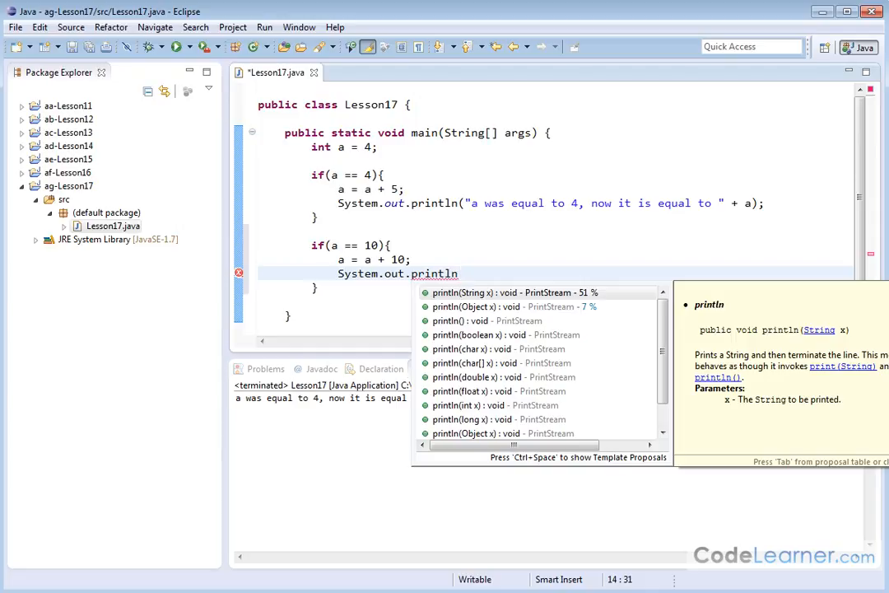
{"action": "left_click", "coordinate": [474, 320]}
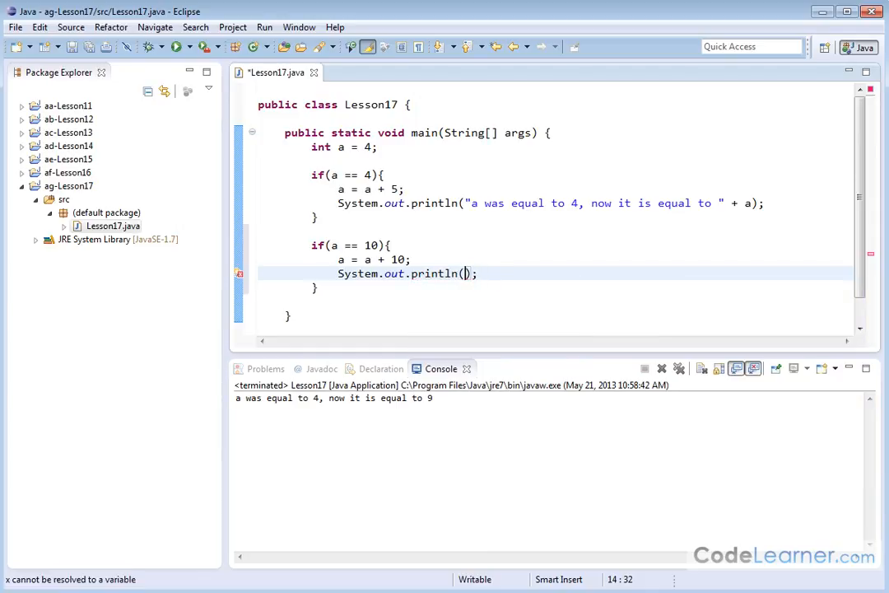
{"action": "type", "text": "\"a was eq"}
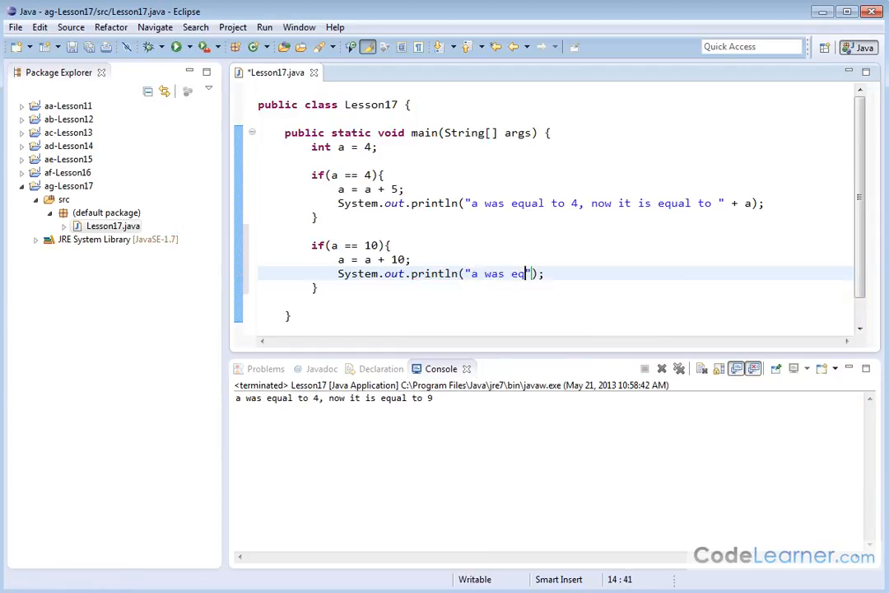
{"action": "type", "text": "ual to 10"}
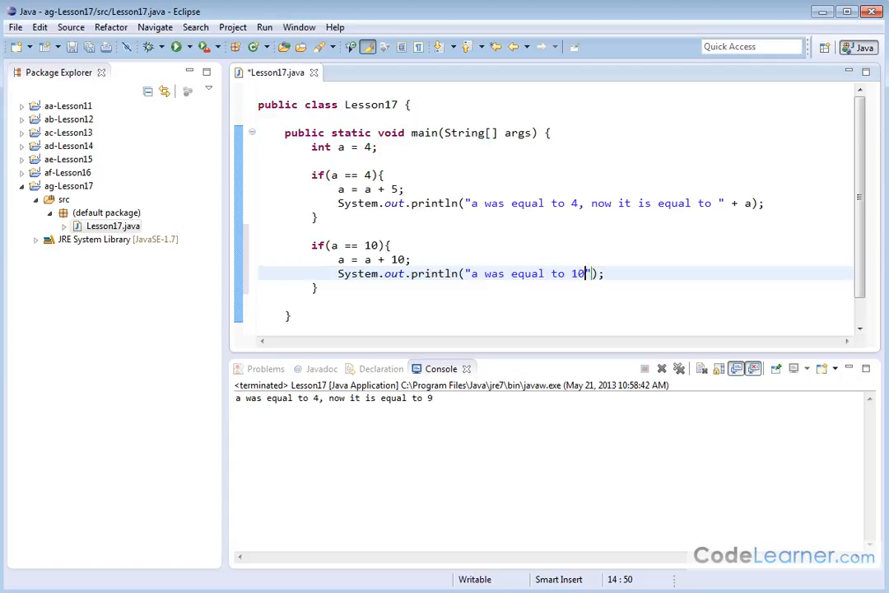
{"action": "type", "text": ", now it is equal to"}
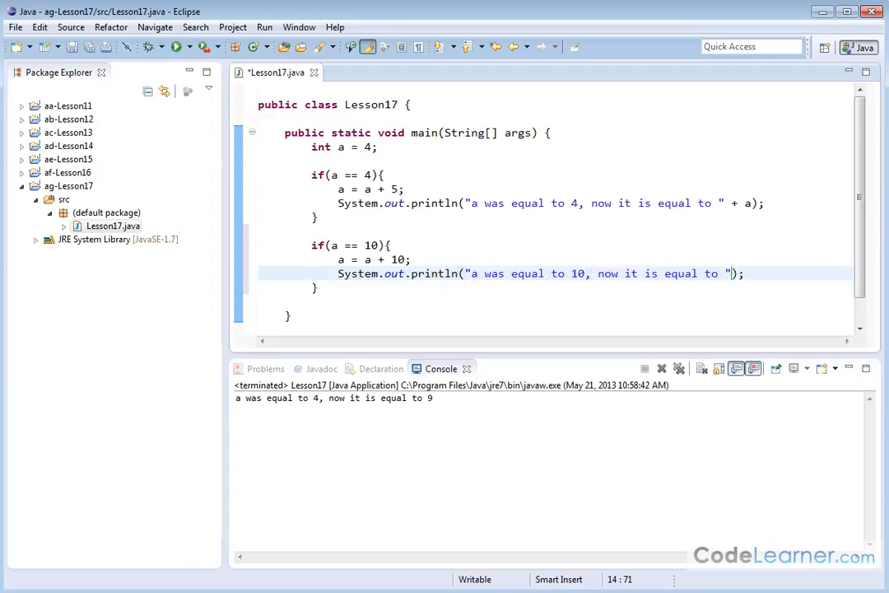
{"action": "type", "text": "+ a"}
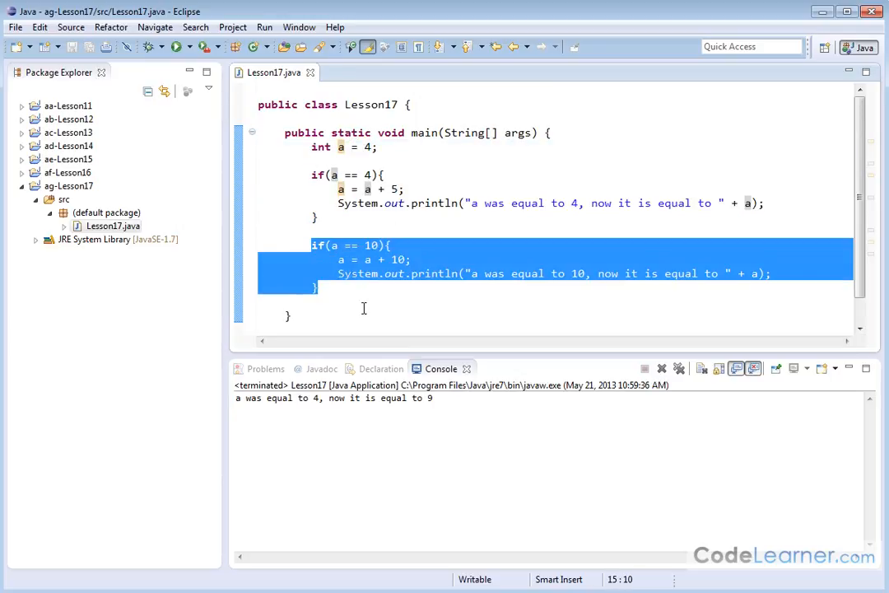
- Change the initial value of a from 4 to 10 and highlight the a == 4 block
{"action": "left_click", "coordinate": [373, 146]}
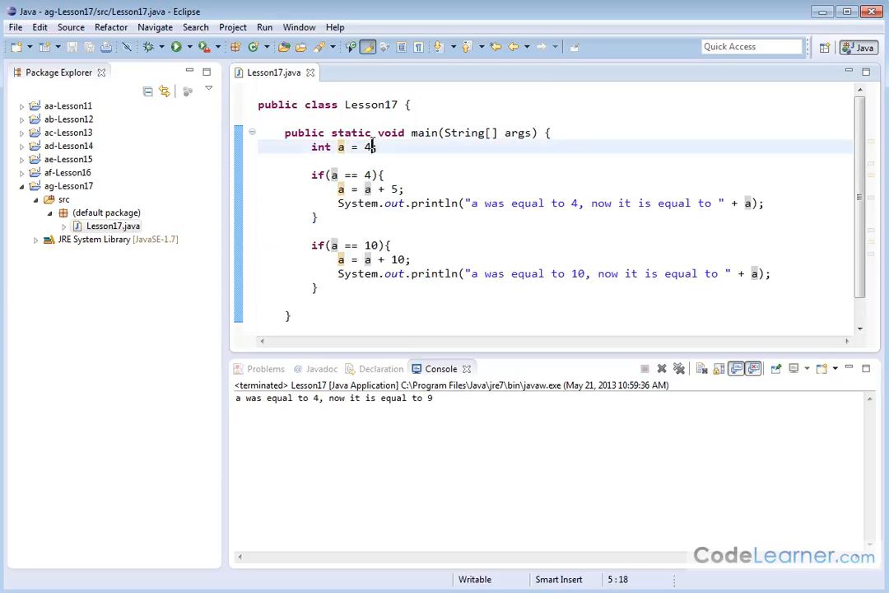
{"action": "type", "text": "1"}
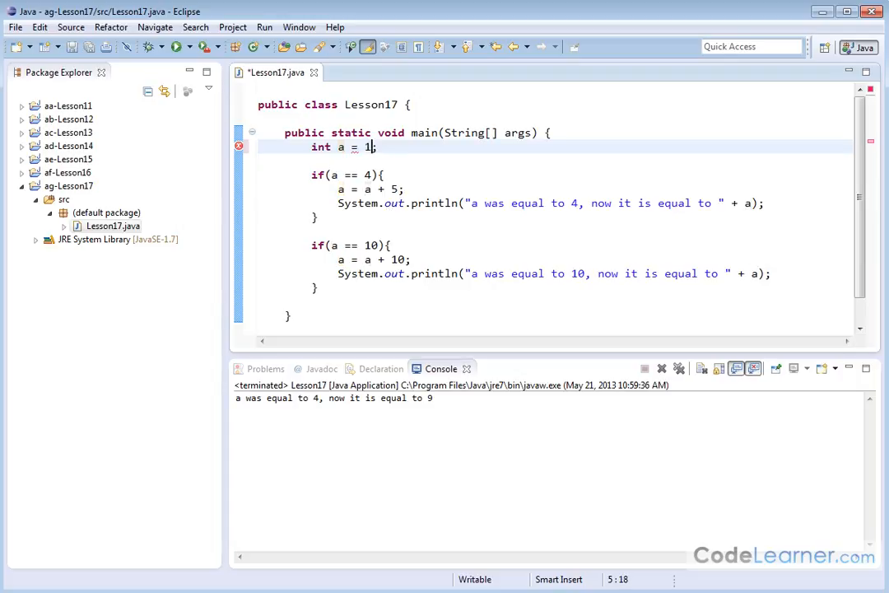
{"action": "type", "text": "0"}
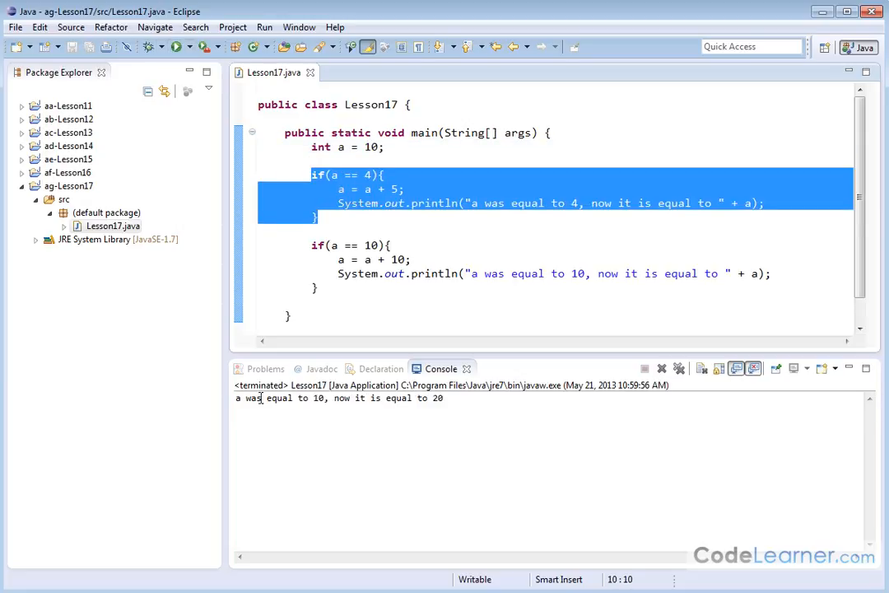
{"action": "left_click_drag", "start_coordinate": [337, 397], "coordinate": [444, 398]}
{"action": "type", "text": "5"}
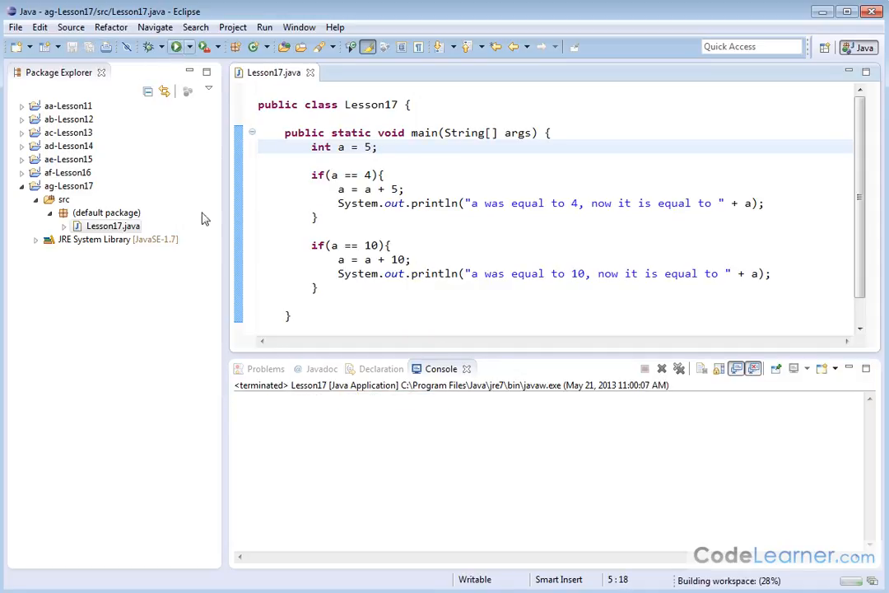
- Set a back to 4, save Lesson17, and highlight the a == 4 block's statements
{"action": "left_click_drag", "start_coordinate": [312, 174], "coordinate": [341, 189]}
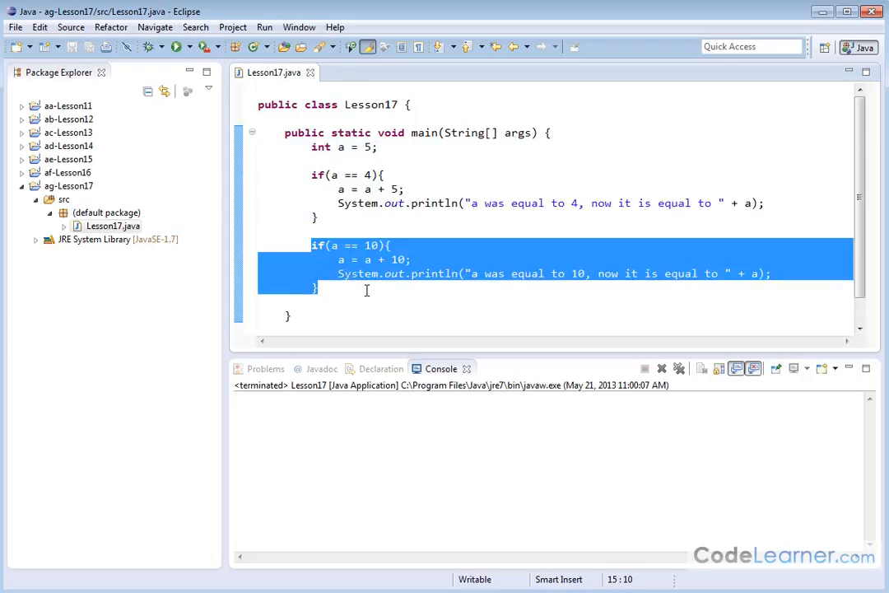
{"action": "left_click", "coordinate": [372, 147]}
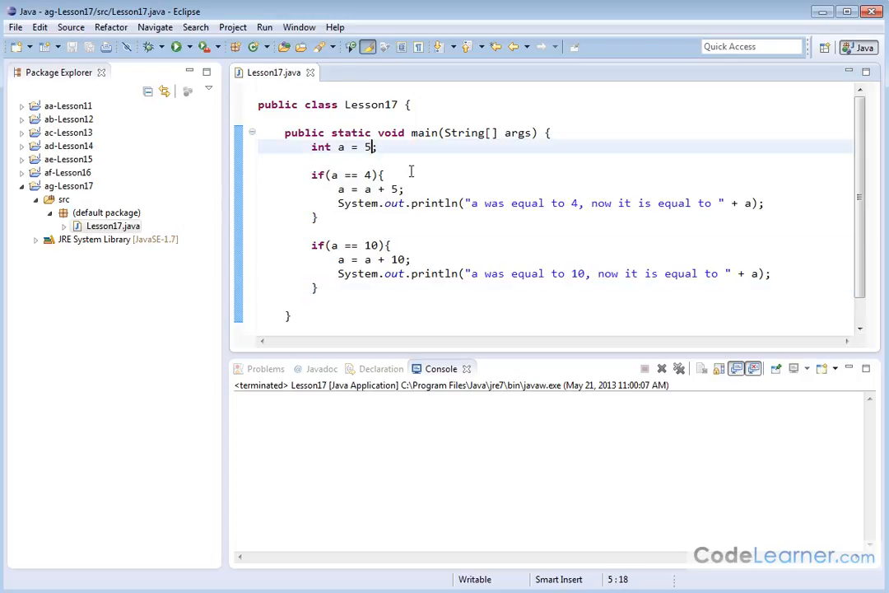
{"action": "type", "text": "4"}
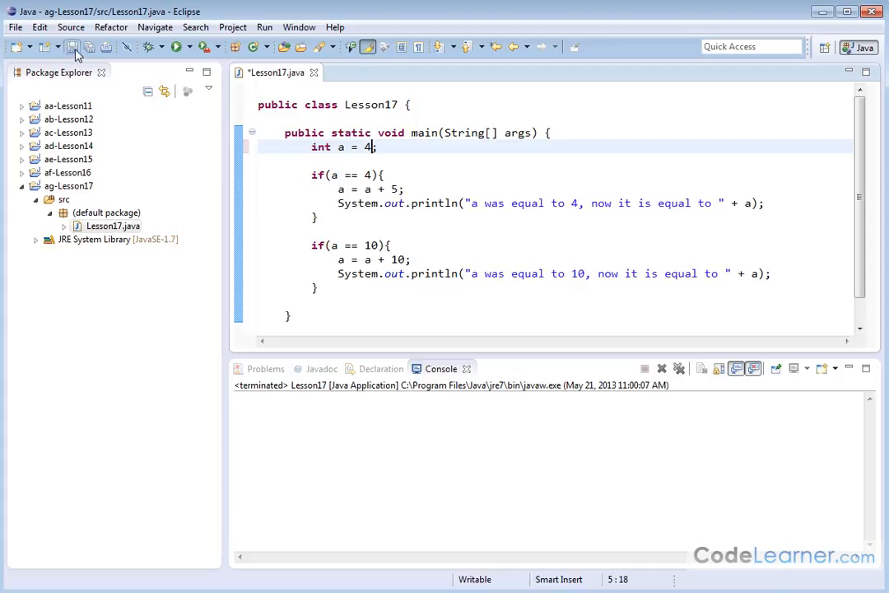
{"action": "left_click", "coordinate": [175, 46]}
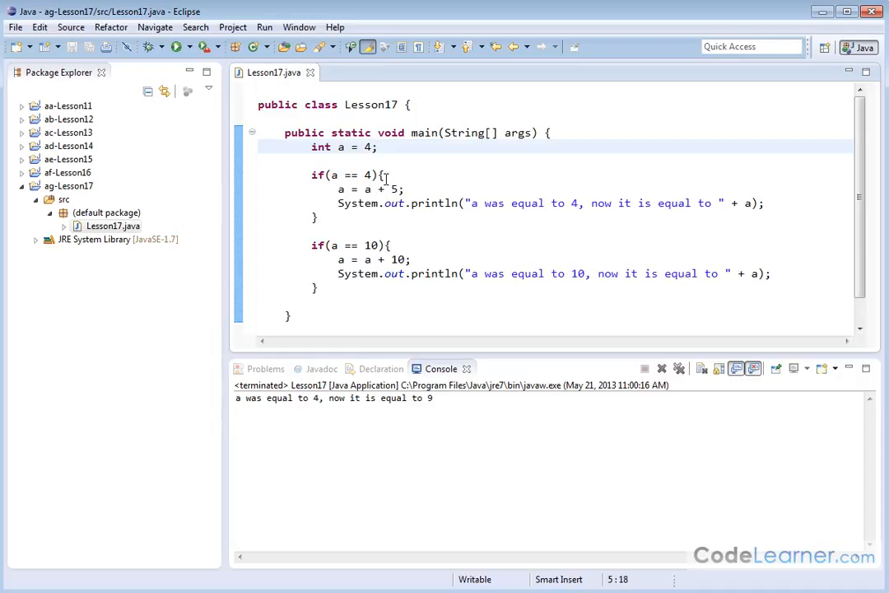
{"action": "left_click_drag", "start_coordinate": [354, 188], "coordinate": [465, 203]}
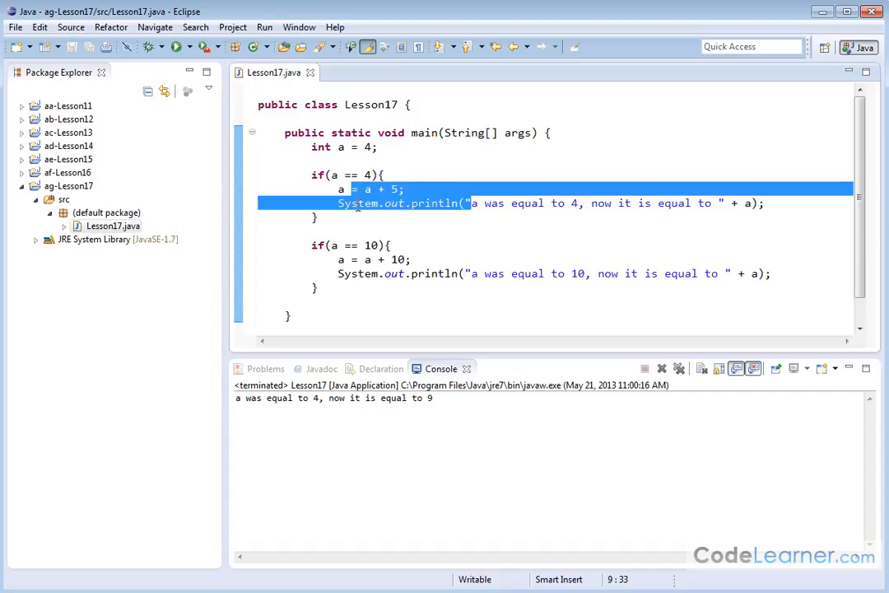
{"action": "left_click", "coordinate": [381, 175]}
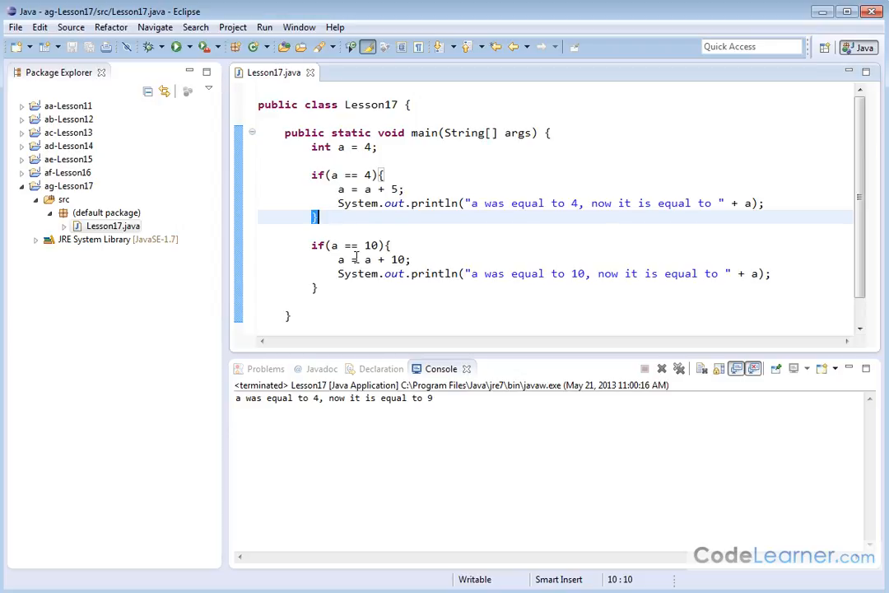
{"action": "mouse_move", "coordinate": [409, 128]}
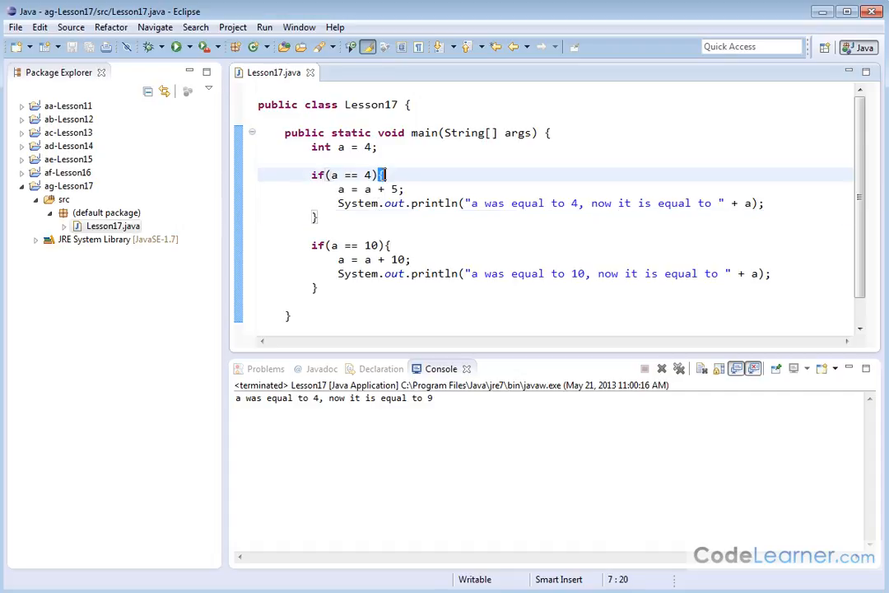
{"action": "left_click", "coordinate": [315, 216]}
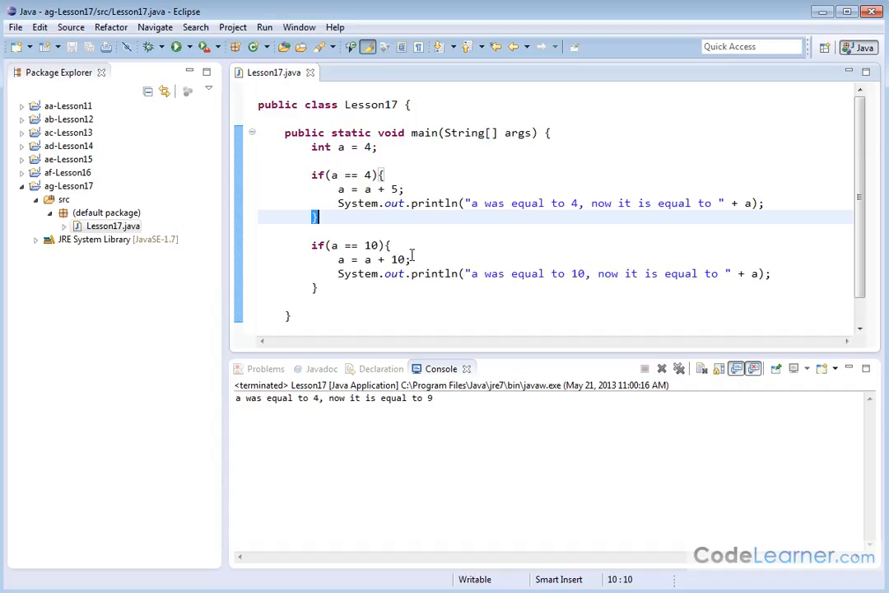
{"action": "mouse_move", "coordinate": [508, 210]}
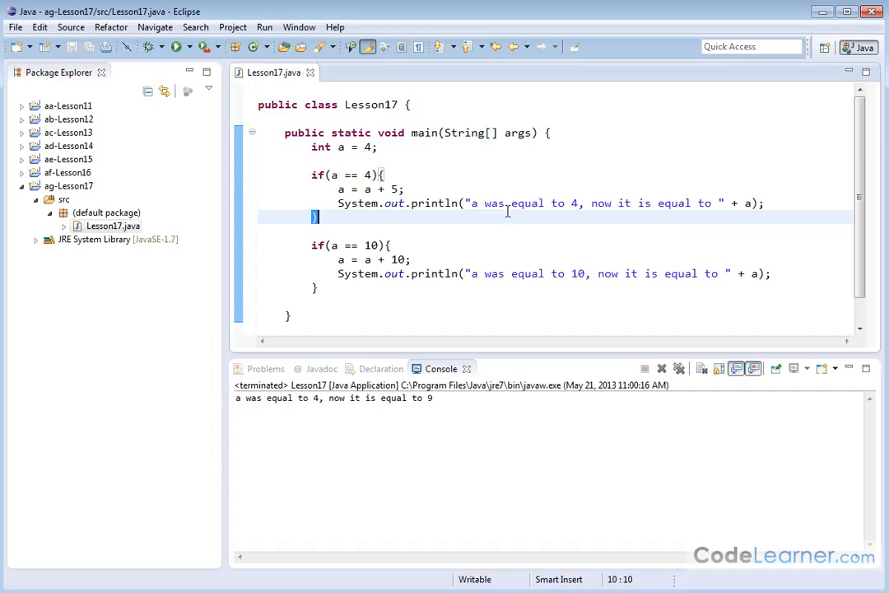
{"action": "mouse_move", "coordinate": [321, 235]}
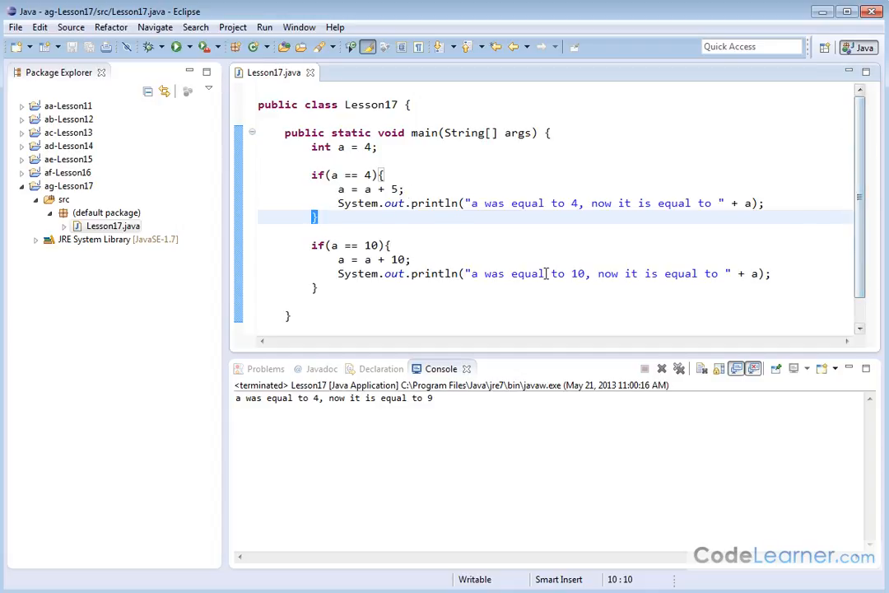
{"action": "mouse_move", "coordinate": [280, 277]}
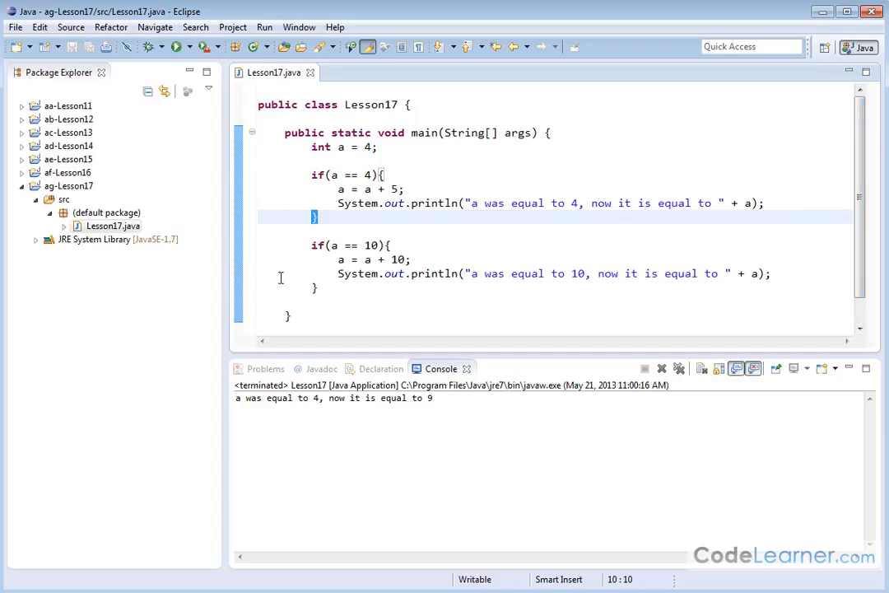